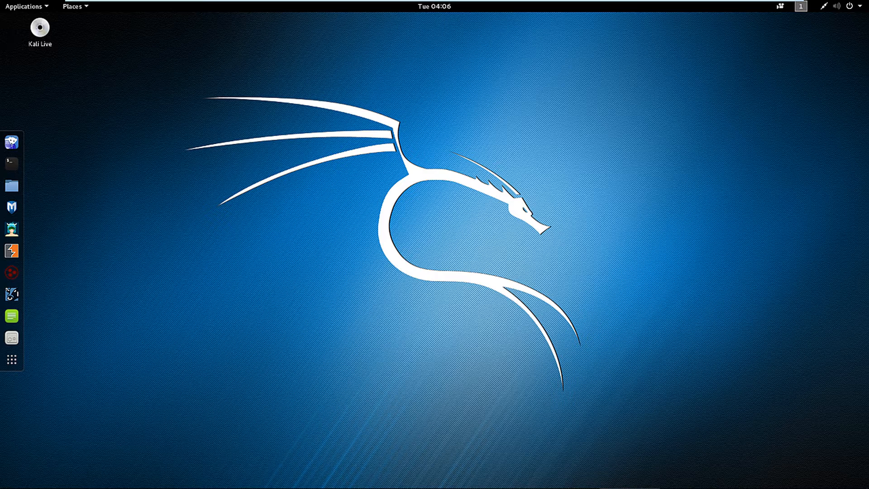
pyautogui.moveTo(589, 250)
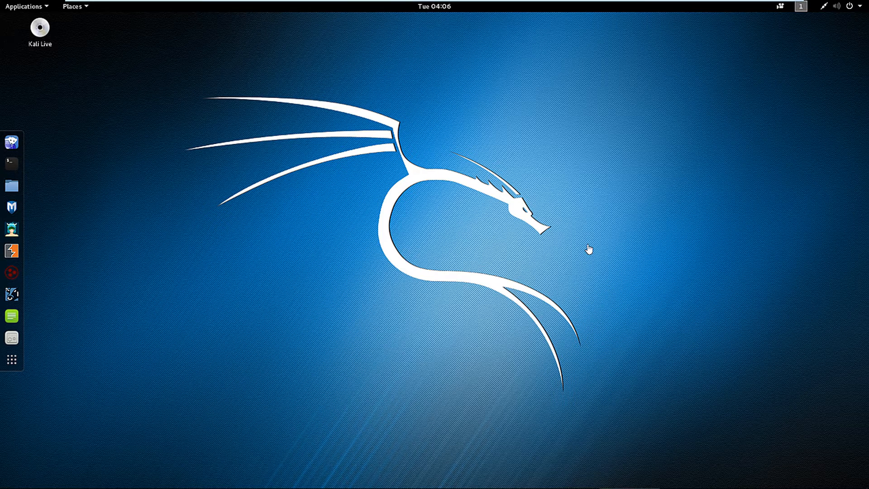
pyautogui.moveTo(591, 246)
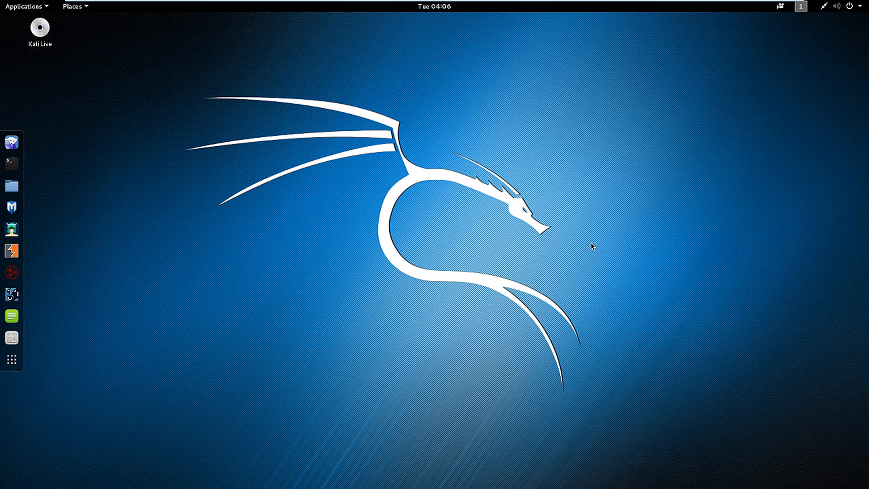
pyautogui.moveTo(298, 221)
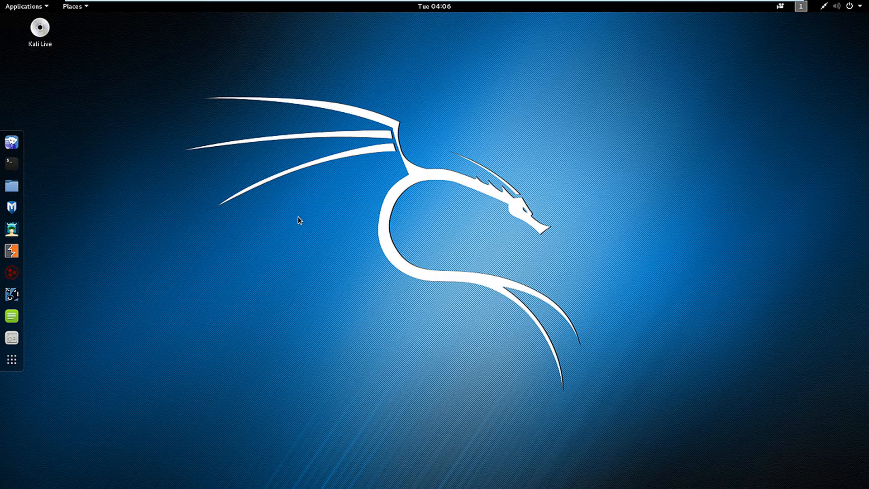
pyautogui.moveTo(10, 163)
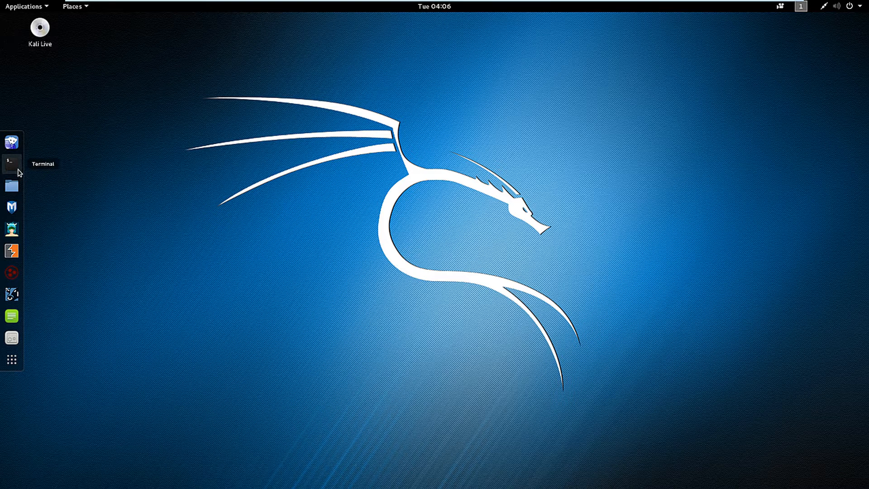
# Step: In a new Terminal, run msfdb init to check the Metasploit database
pyautogui.click(11, 162)
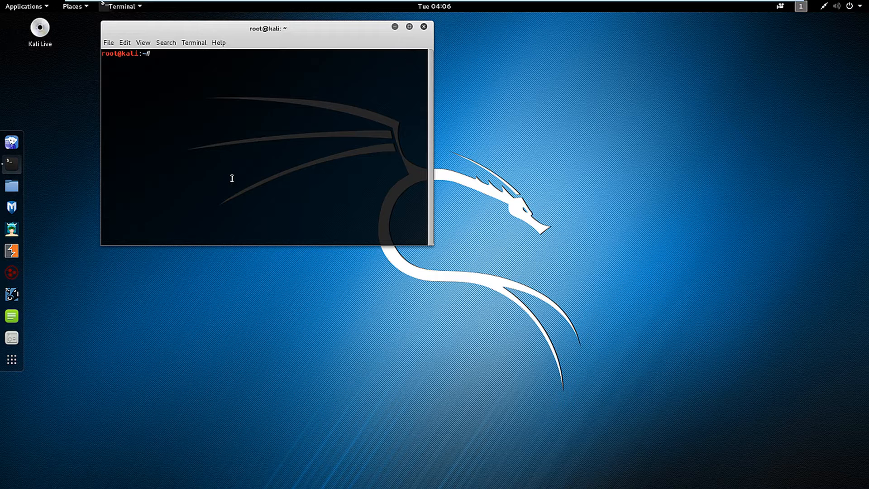
pyautogui.write('ms')
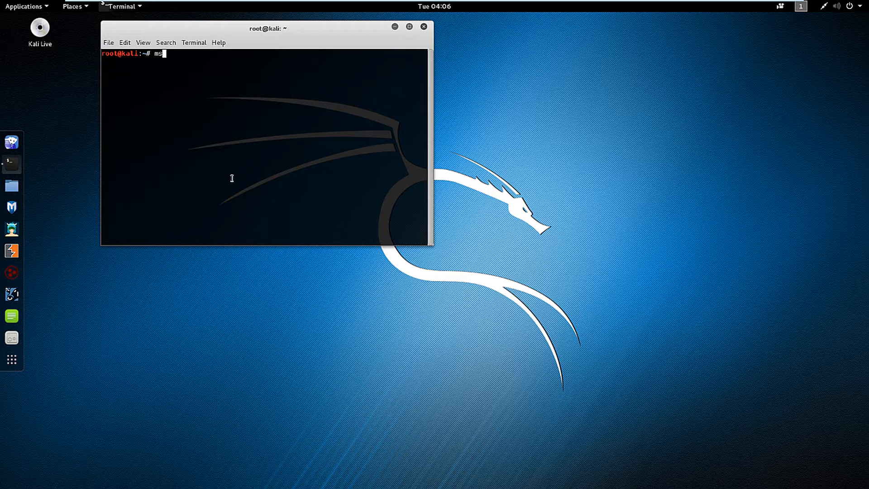
pyautogui.write('fdb')
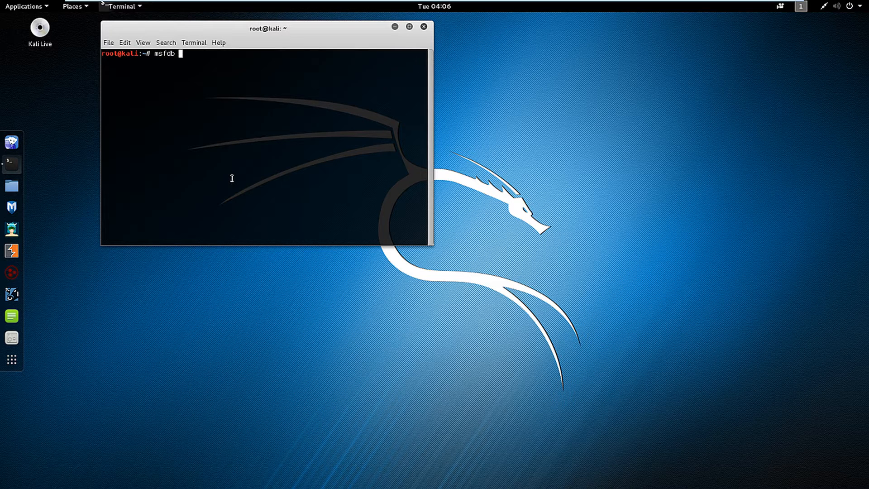
pyautogui.write('init')
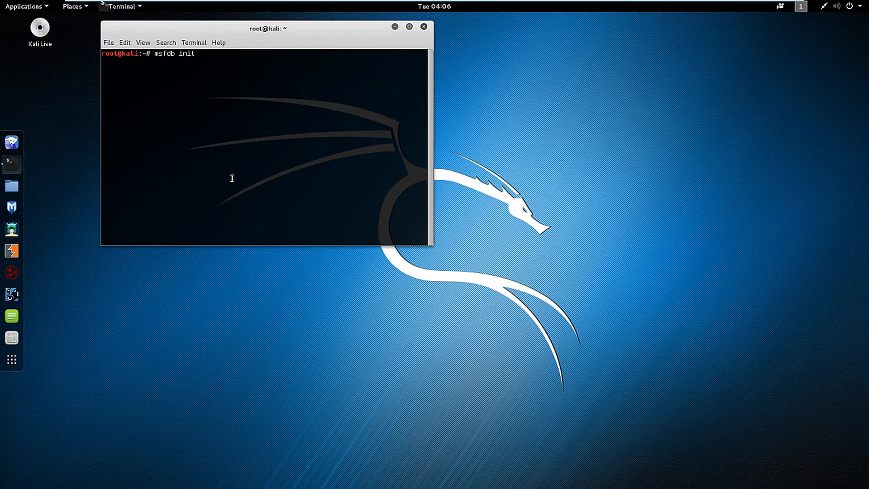
pyautogui.press('Return')
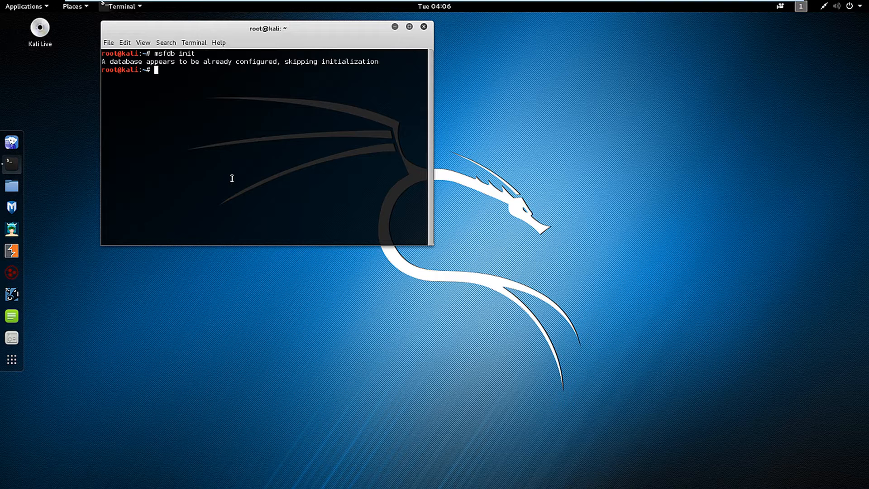
# Step: Launch Armitage from the Terminal, bringing up its Connect dialog with local defaults
pyautogui.write('armi')
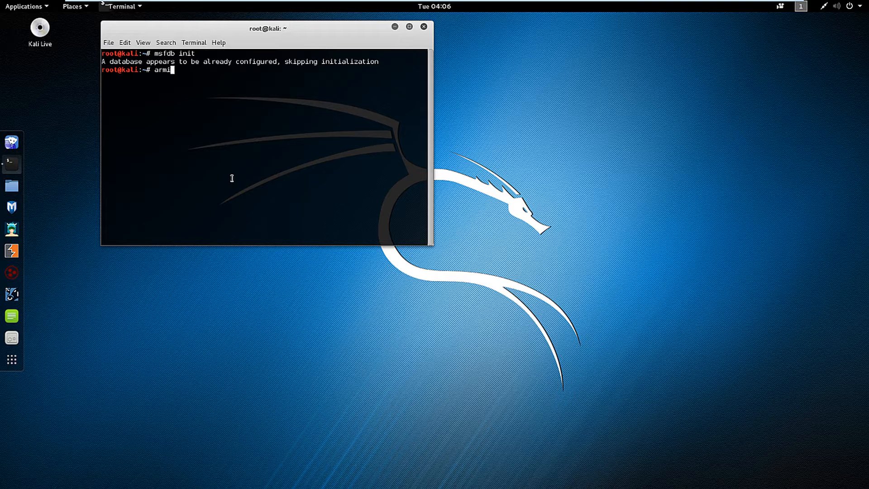
pyautogui.press('Return')
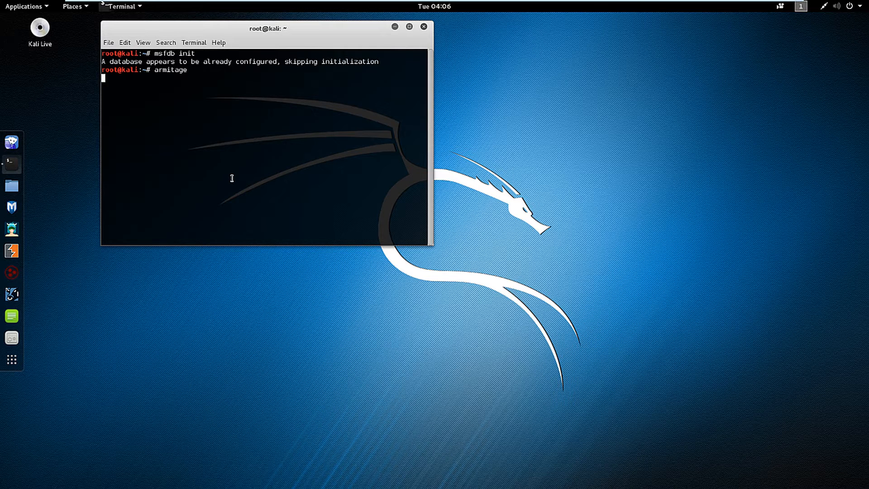
pyautogui.press('Return')
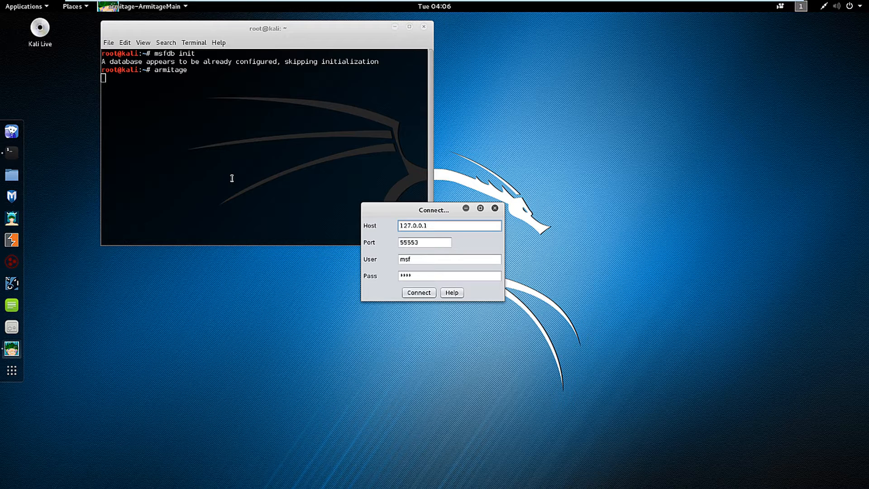
# Step: Bring up the Armitage.docx guide maximized in Word with focus in the troubleshooting table
pyautogui.click(450, 225)
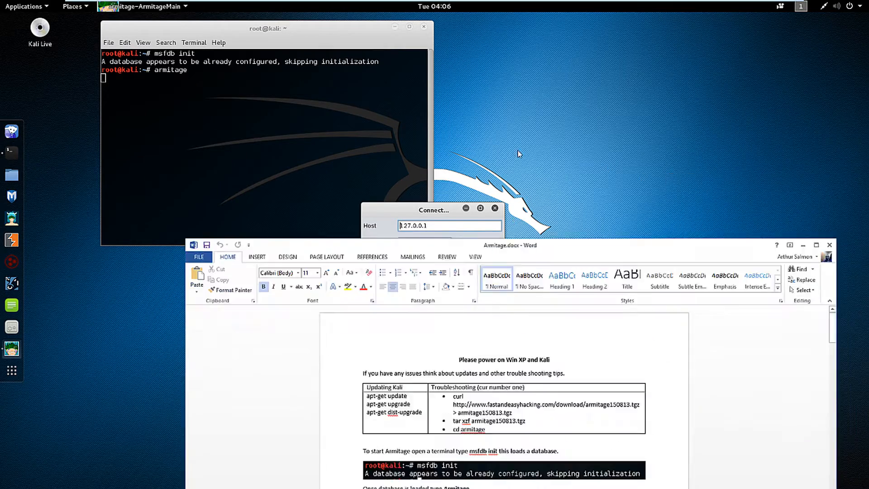
pyautogui.click(815, 245)
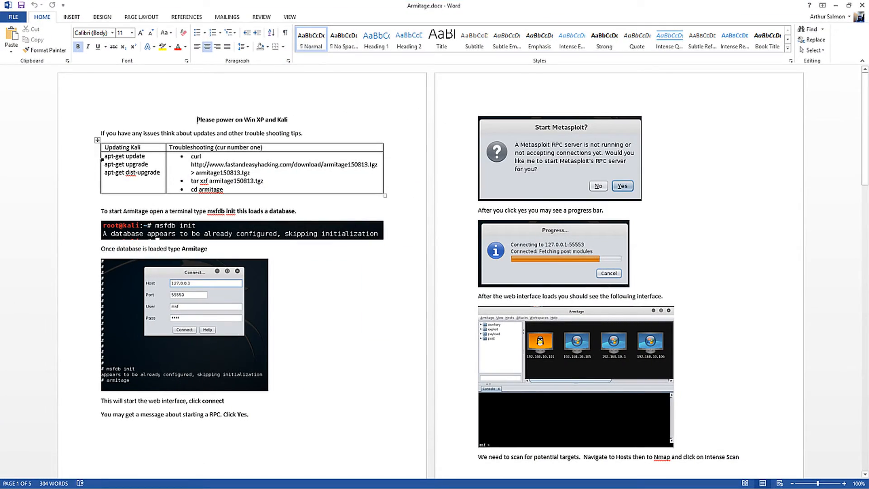
pyautogui.click(124, 156)
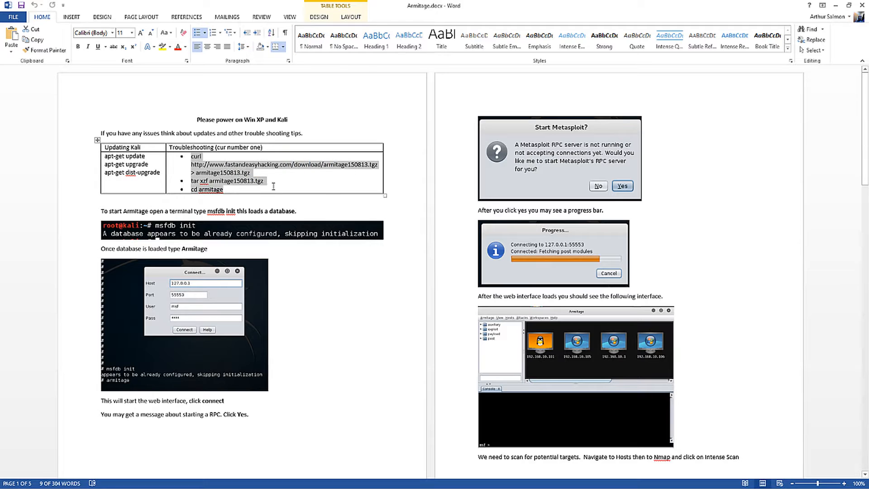
pyautogui.moveTo(295, 181)
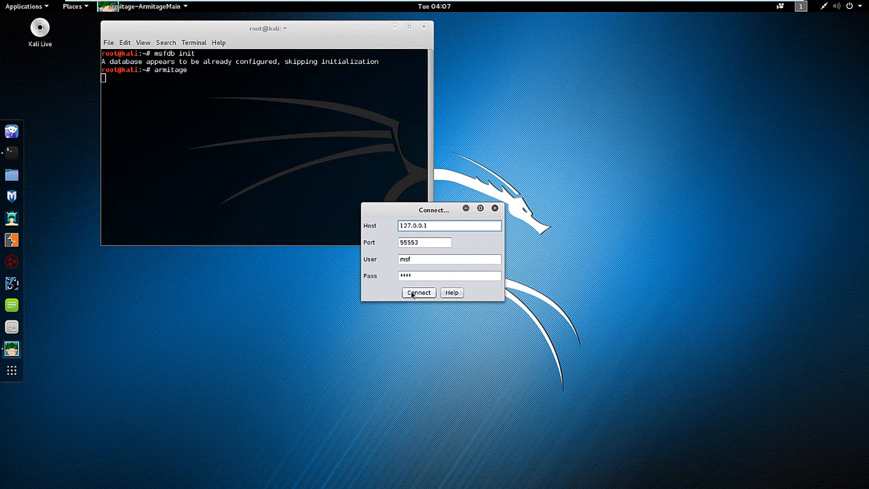
# Step: Connect to the local Metasploit server and agree to start its RPC server
pyautogui.click(418, 292)
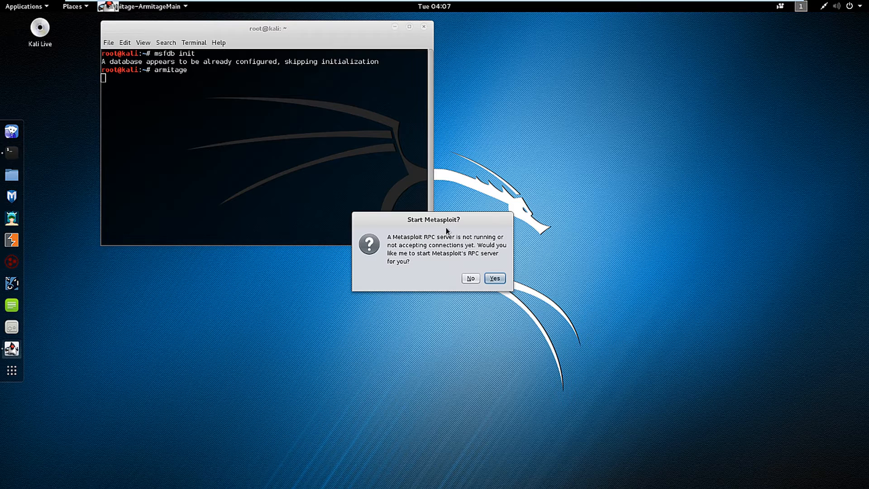
pyautogui.moveTo(444, 252)
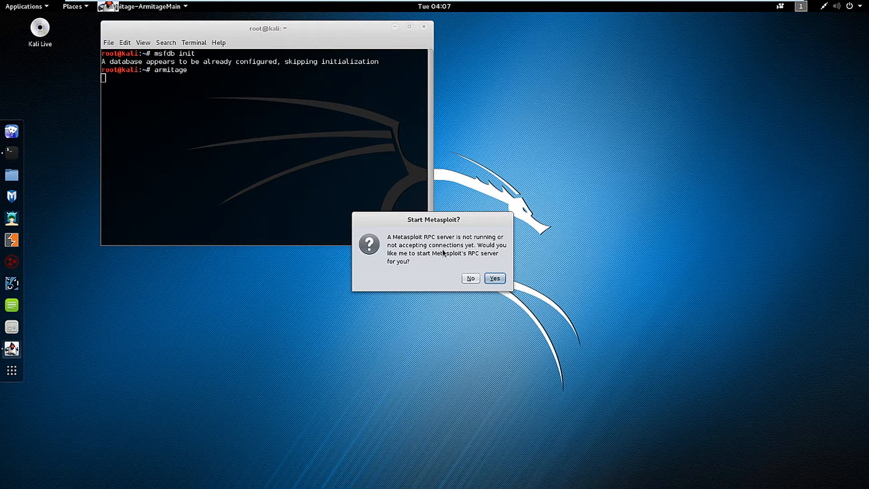
pyautogui.moveTo(478, 264)
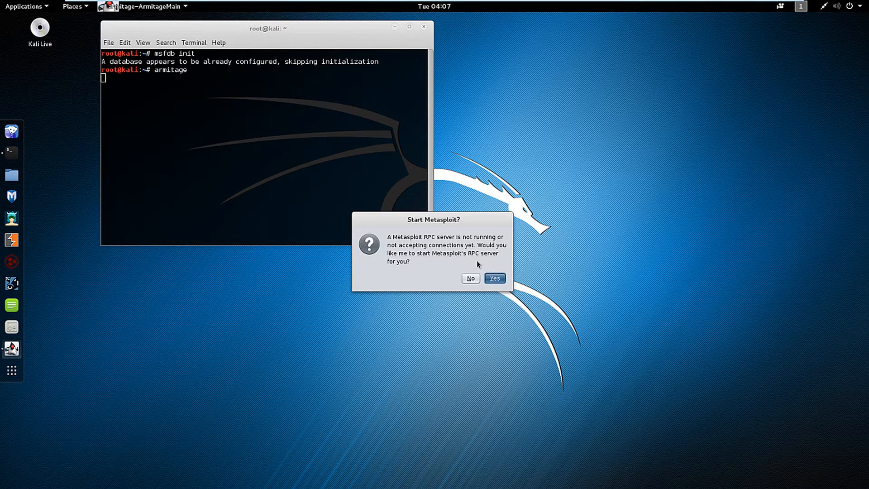
pyautogui.click(493, 277)
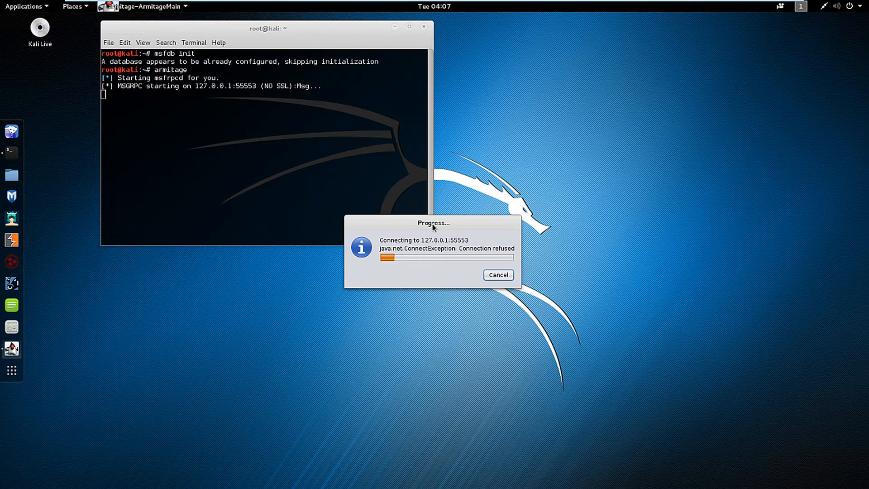
pyautogui.moveTo(407, 241)
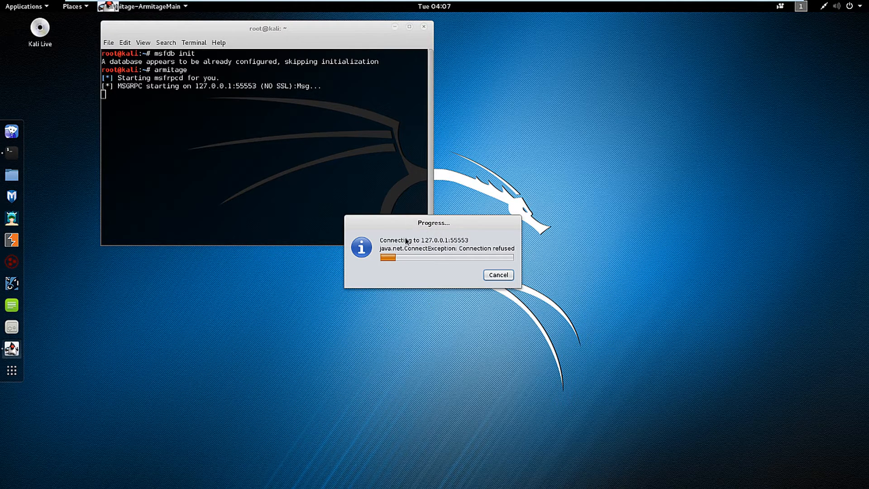
pyautogui.moveTo(428, 243)
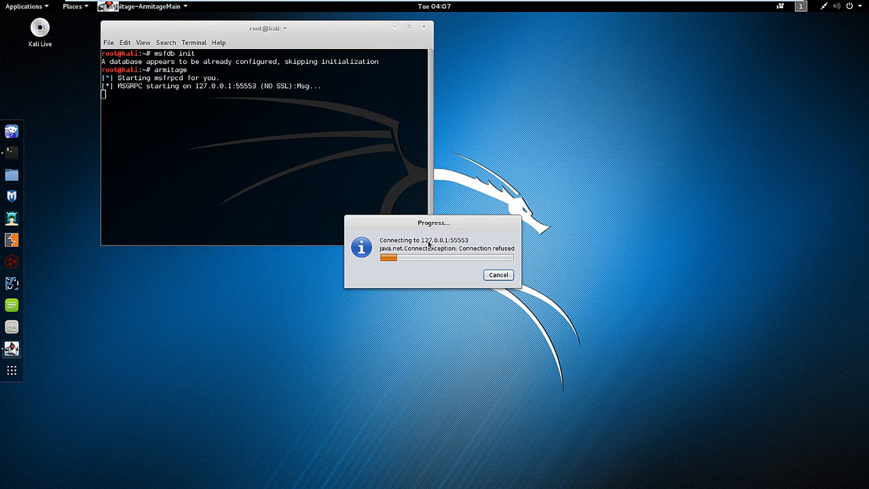
pyautogui.moveTo(397, 275)
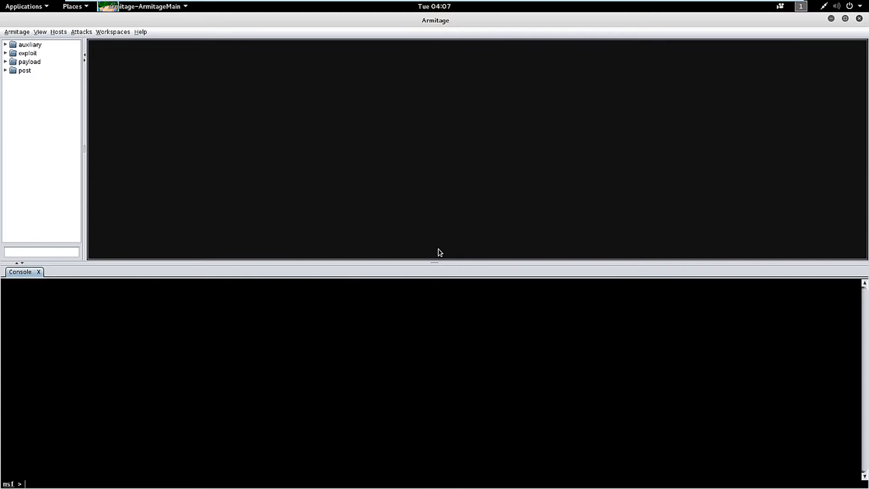
pyautogui.moveTo(440, 253)
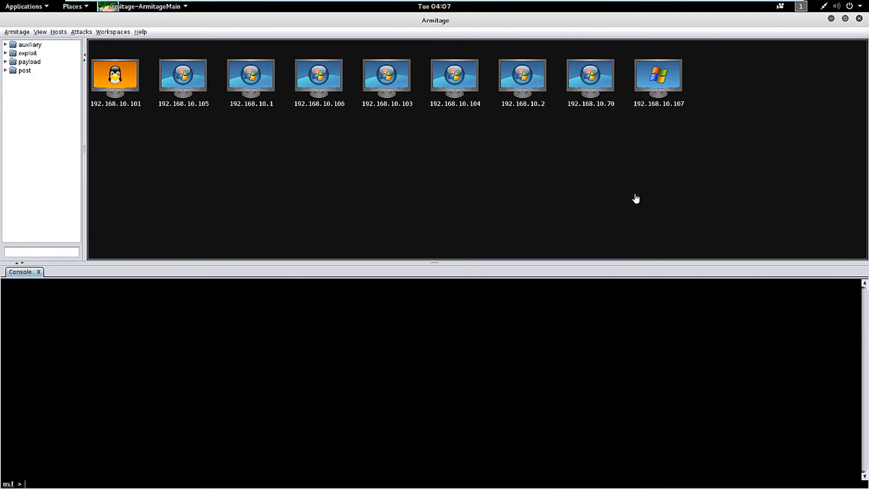
pyautogui.moveTo(152, 124)
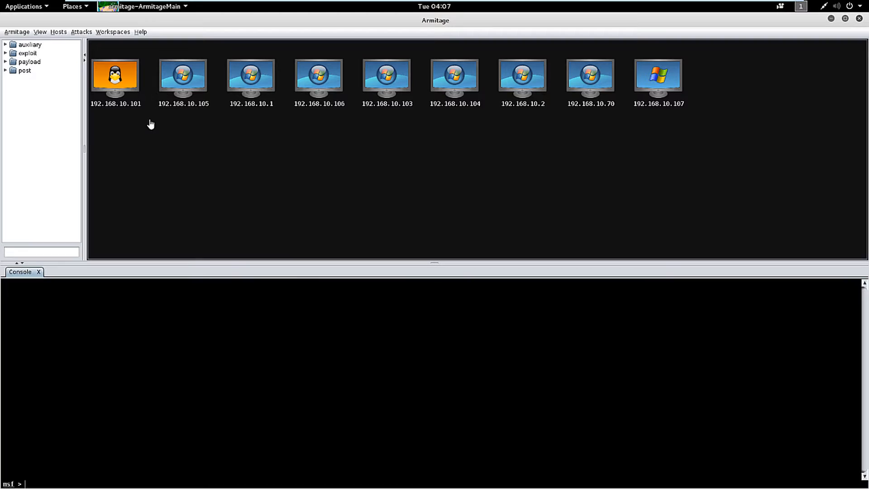
pyautogui.moveTo(573, 178)
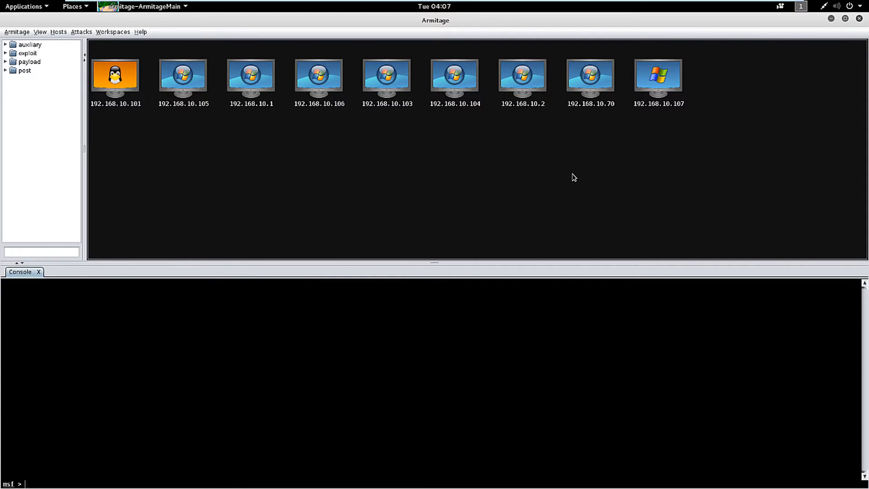
pyautogui.moveTo(59, 41)
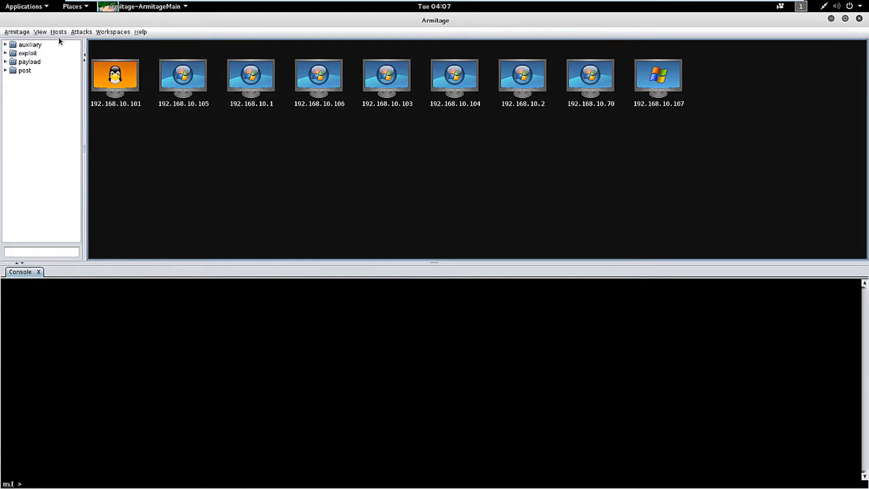
# Step: Start an intense Nmap scan of the range 192.168.10.0/24 from the Hosts menu
pyautogui.click(57, 32)
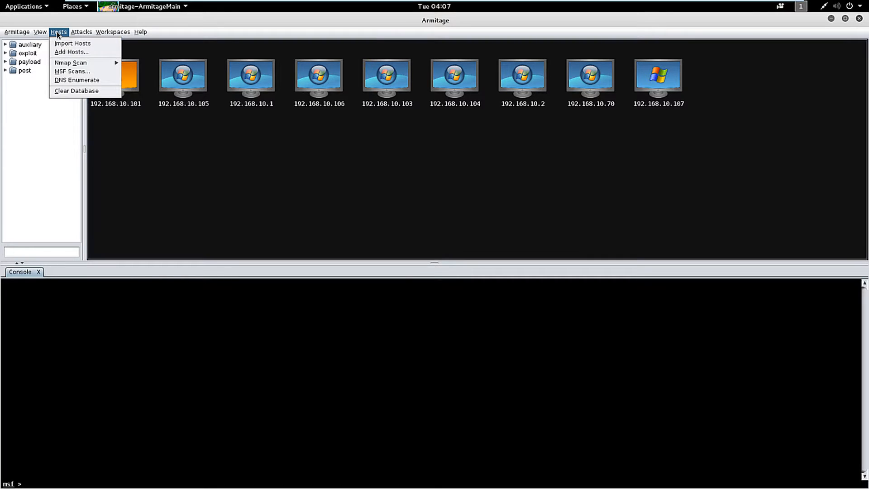
pyautogui.moveTo(71, 62)
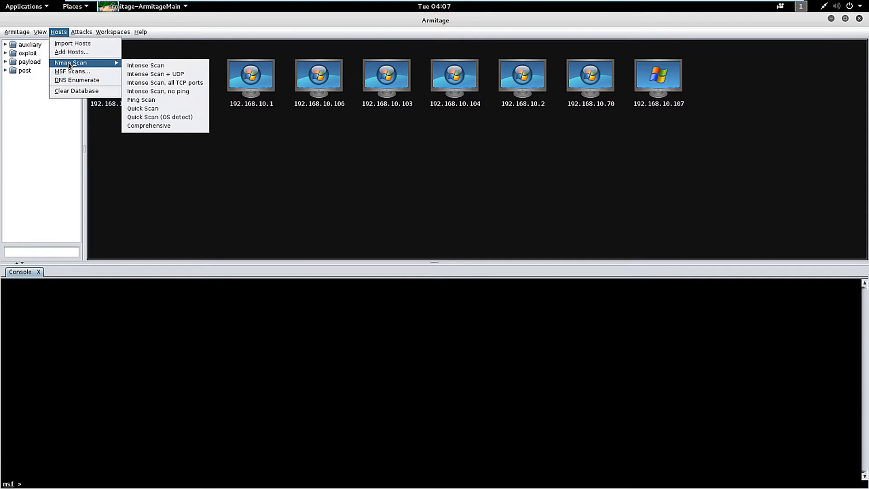
pyautogui.moveTo(144, 65)
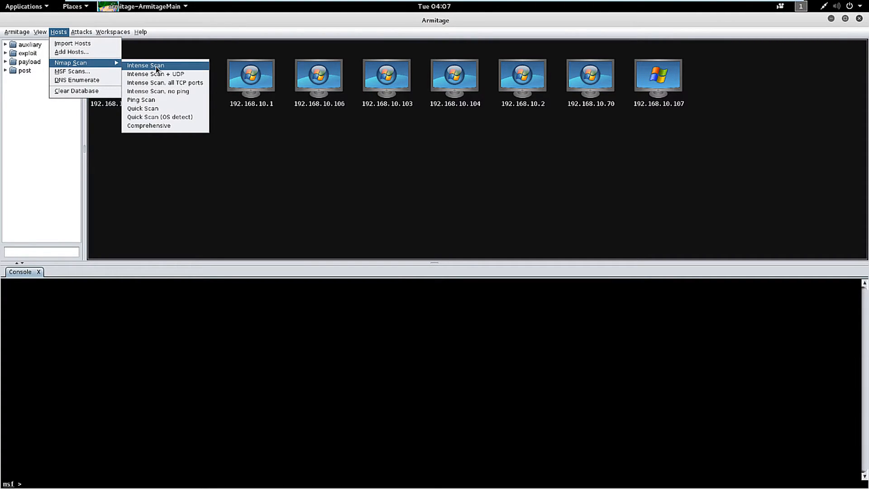
pyautogui.click(144, 65)
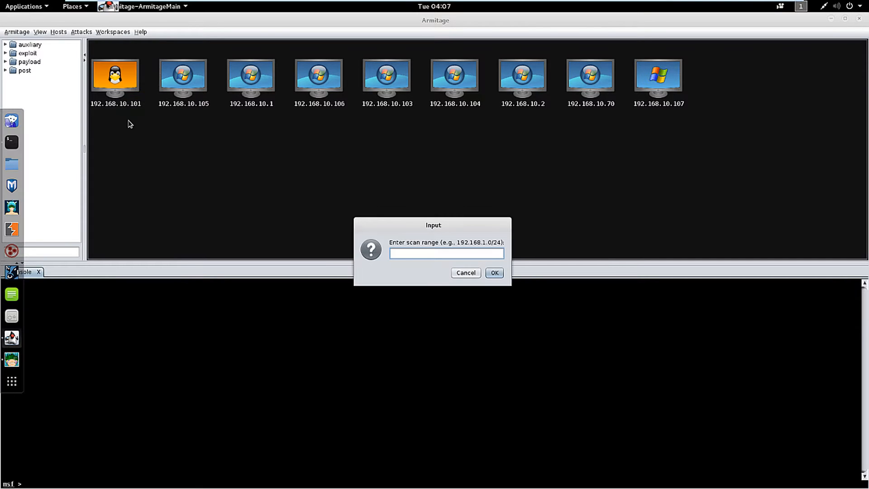
pyautogui.write('192.168.10.')
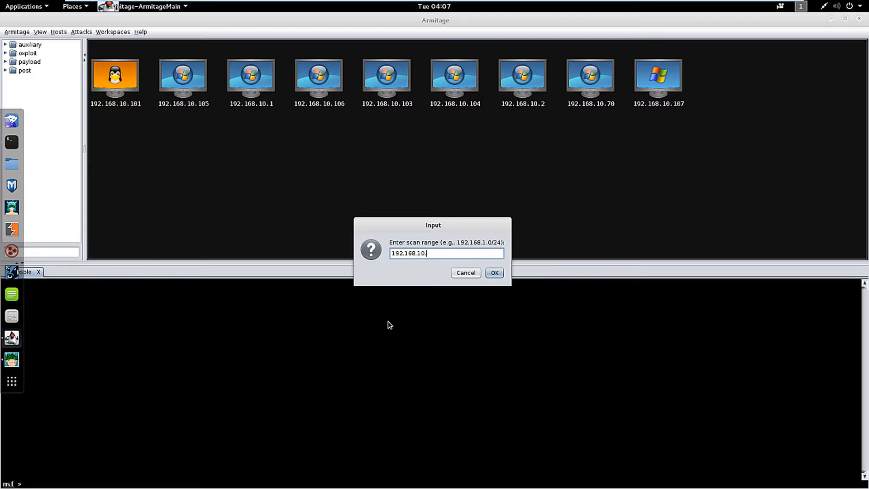
pyautogui.write('0/24')
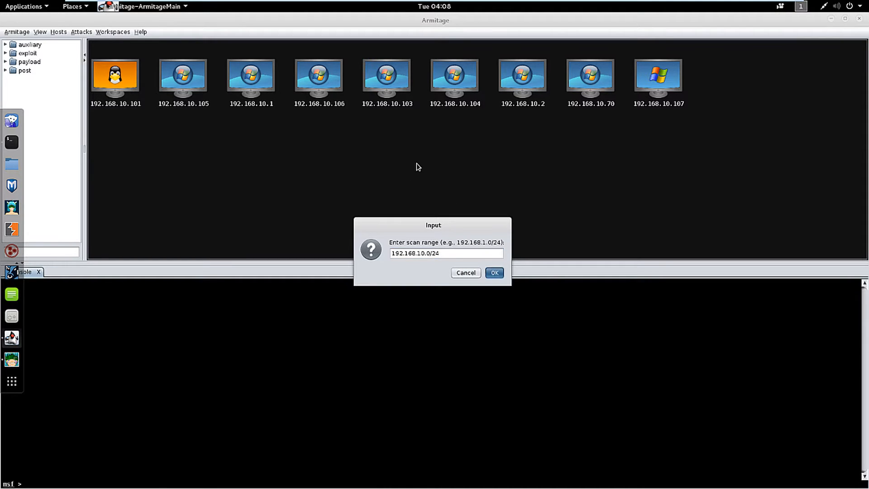
pyautogui.click(493, 272)
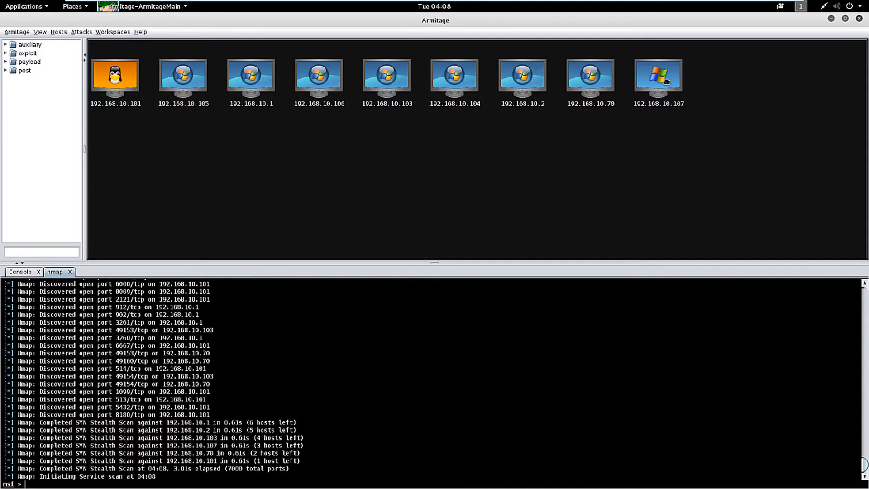
pyautogui.click(658, 78)
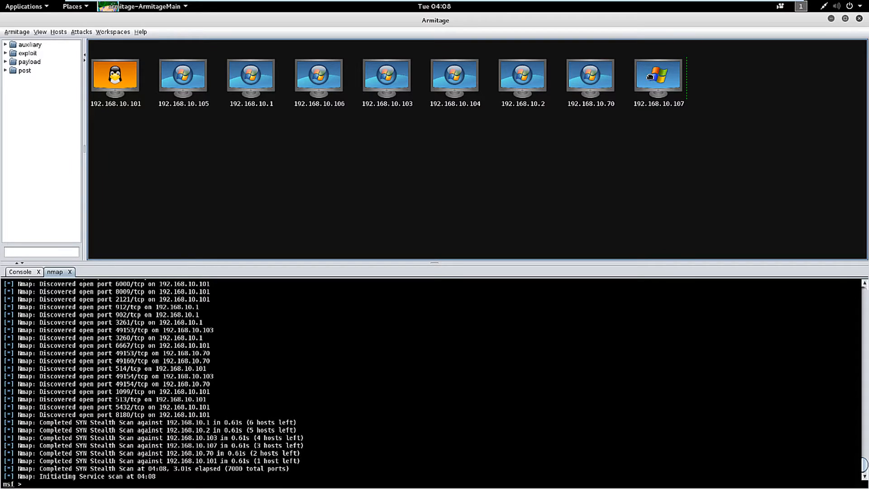
pyautogui.rightClick(657, 76)
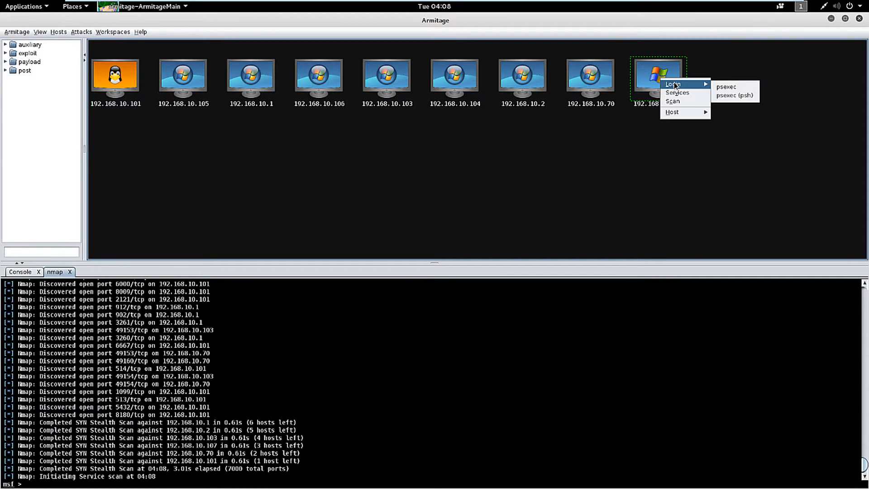
pyautogui.moveTo(672, 112)
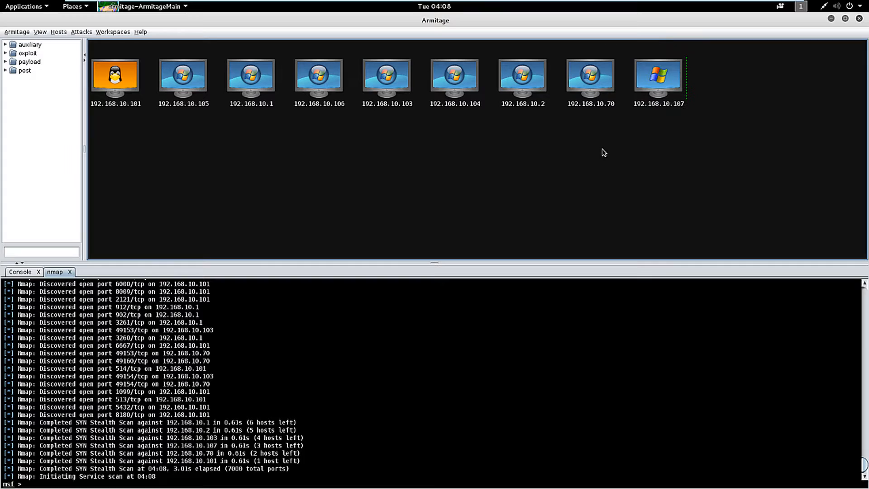
pyautogui.moveTo(566, 178)
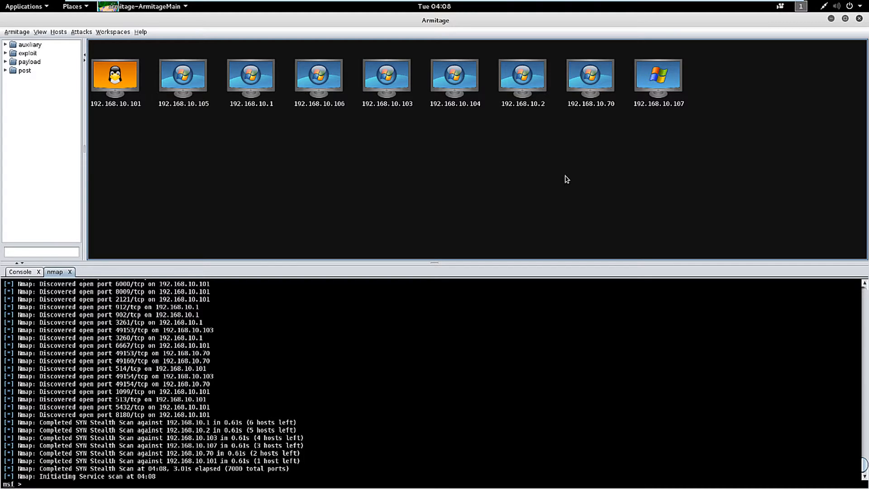
pyautogui.moveTo(295, 178)
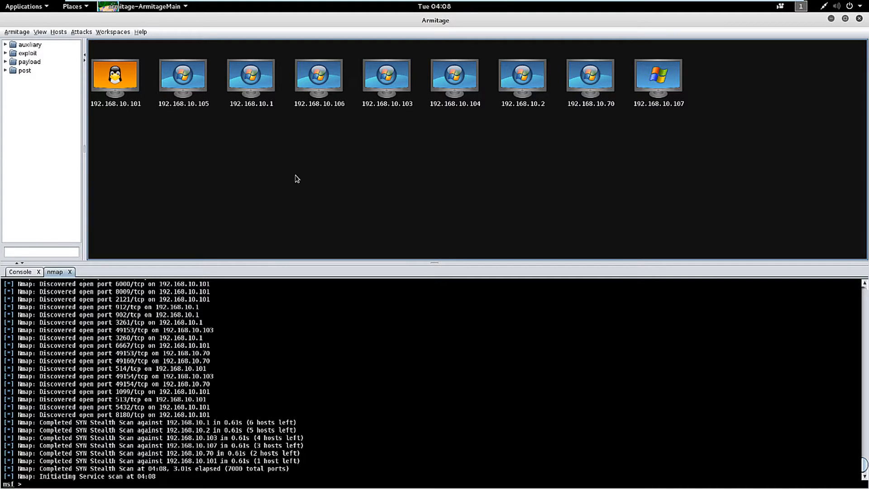
pyautogui.moveTo(80, 33)
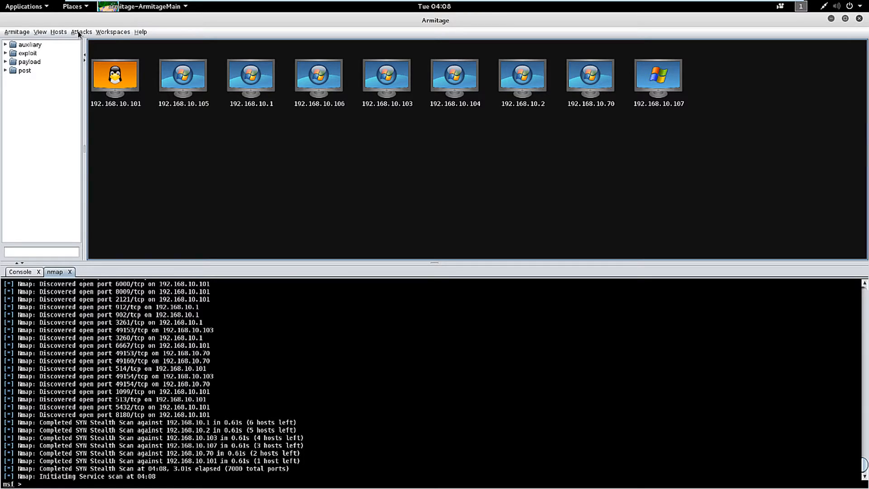
# Step: Run Find Attacks on the scanned hosts and acknowledge the Attack Analysis Complete message
pyautogui.click(82, 31)
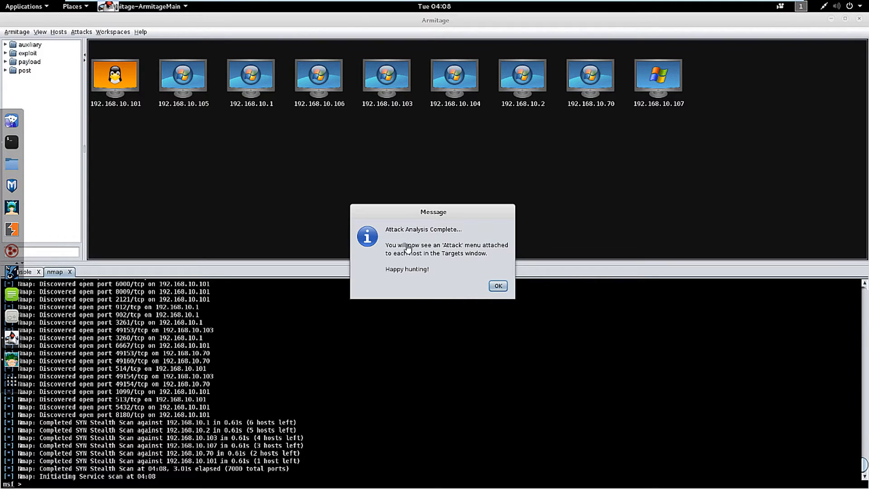
pyautogui.moveTo(395, 266)
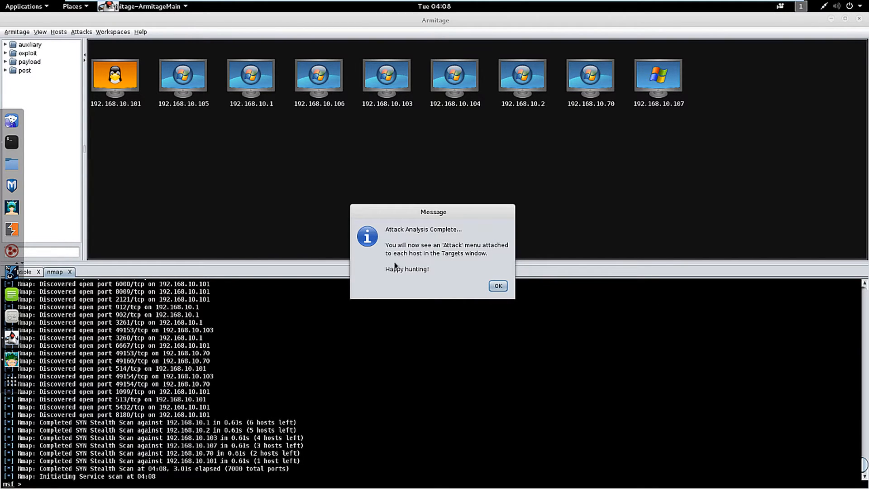
pyautogui.moveTo(391, 259)
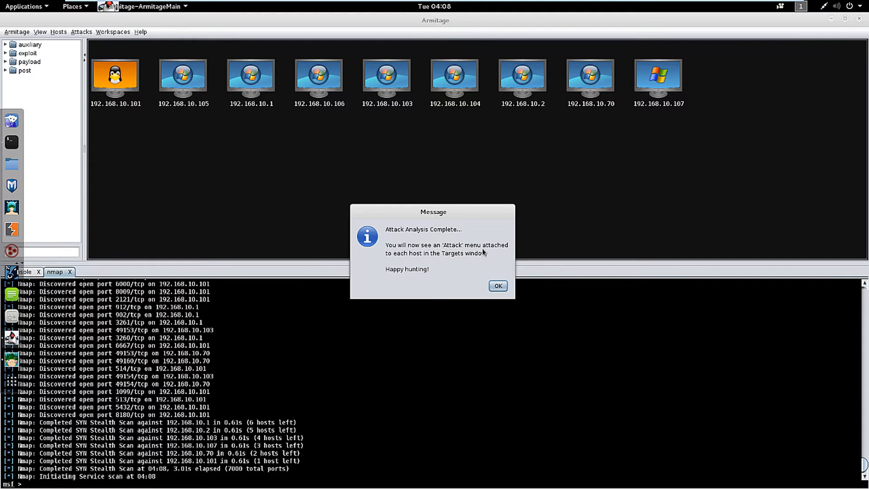
pyautogui.moveTo(473, 248)
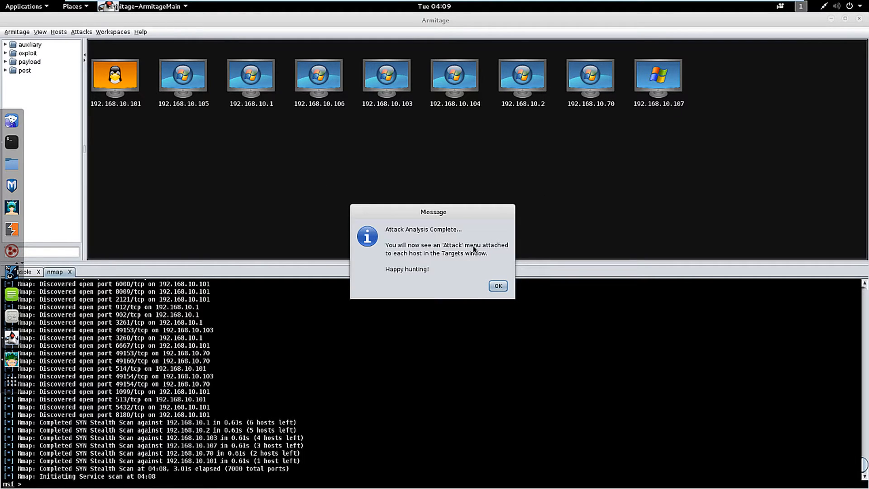
pyautogui.click(496, 285)
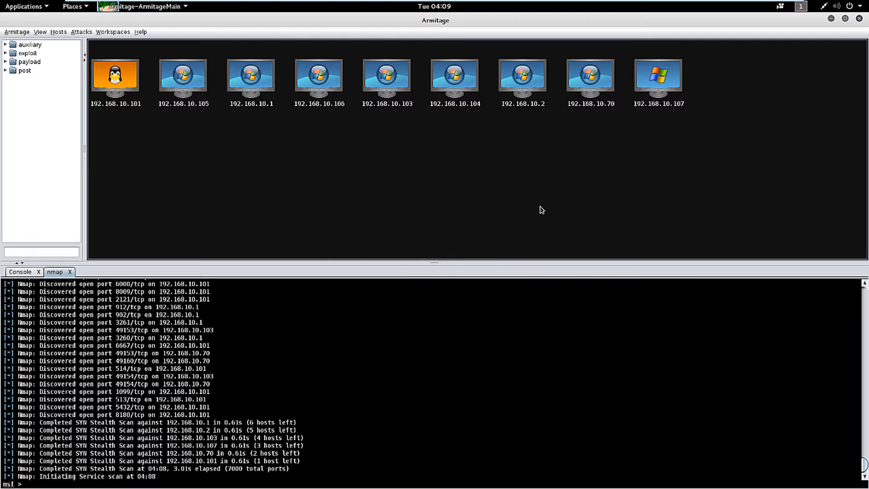
# Step: Run the SMB check exploits attack against host 192.168.10.107
pyautogui.click(658, 77)
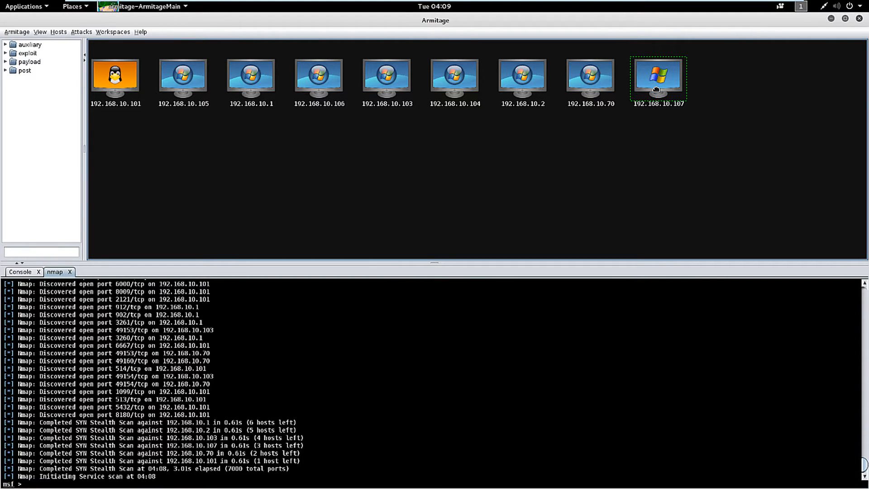
pyautogui.rightClick(657, 78)
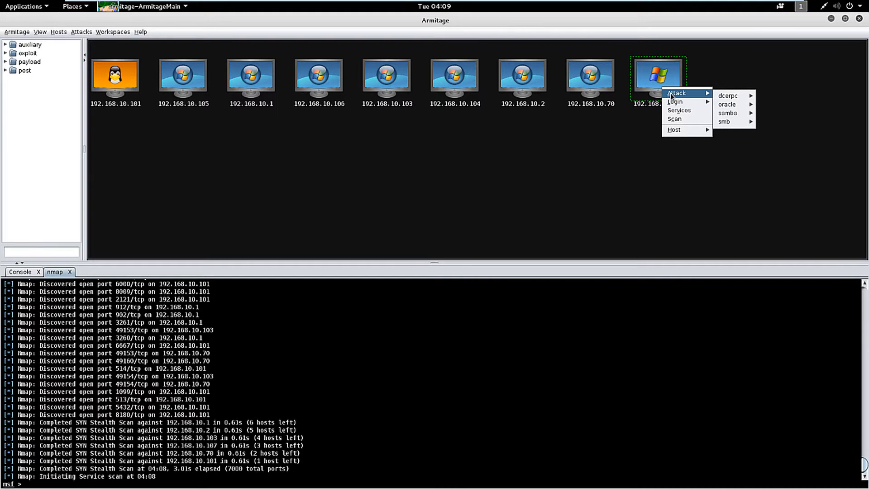
pyautogui.moveTo(728, 95)
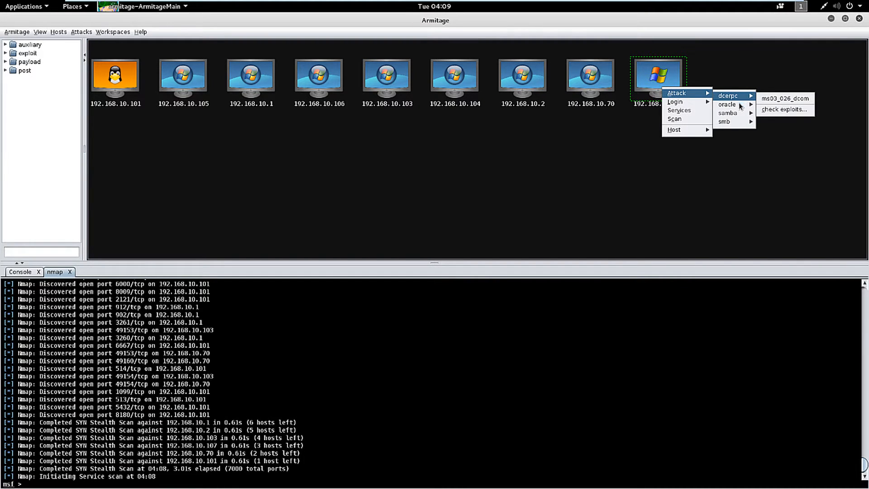
pyautogui.moveTo(727, 113)
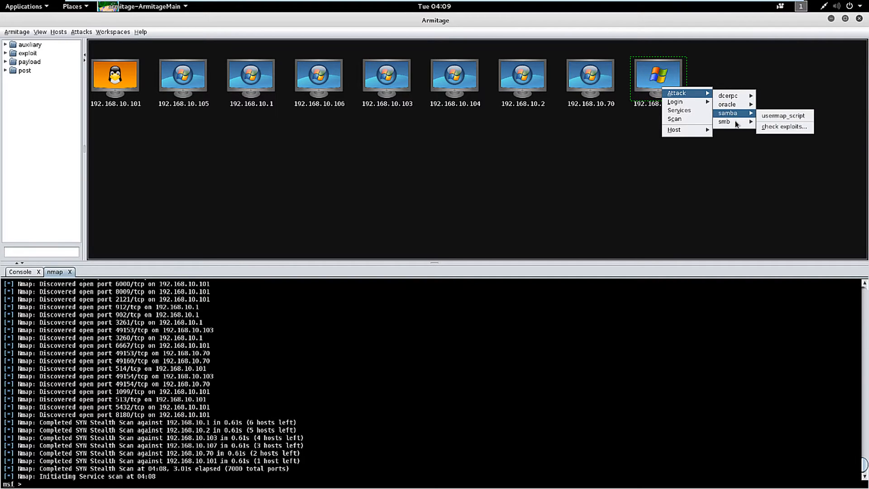
pyautogui.moveTo(728, 95)
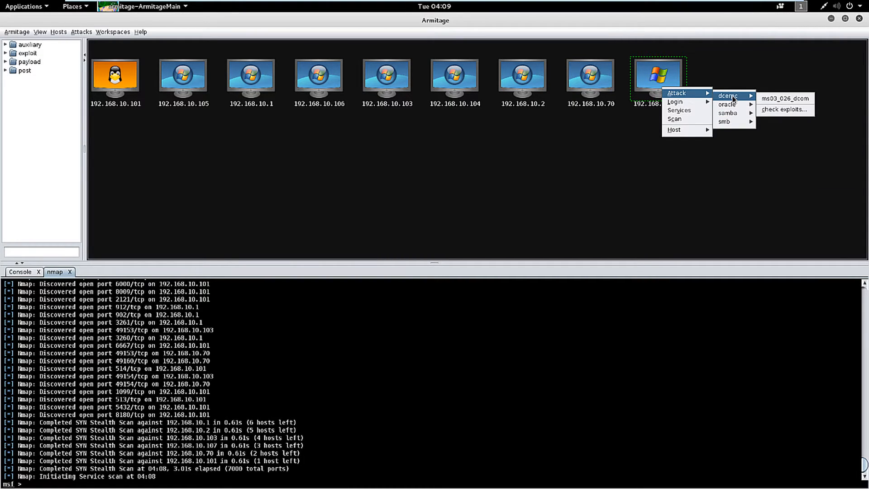
pyautogui.moveTo(785, 110)
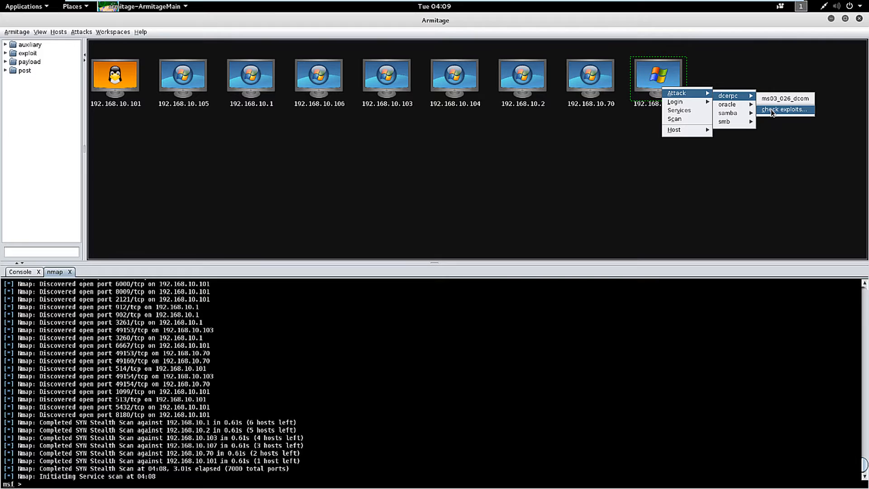
pyautogui.moveTo(773, 109)
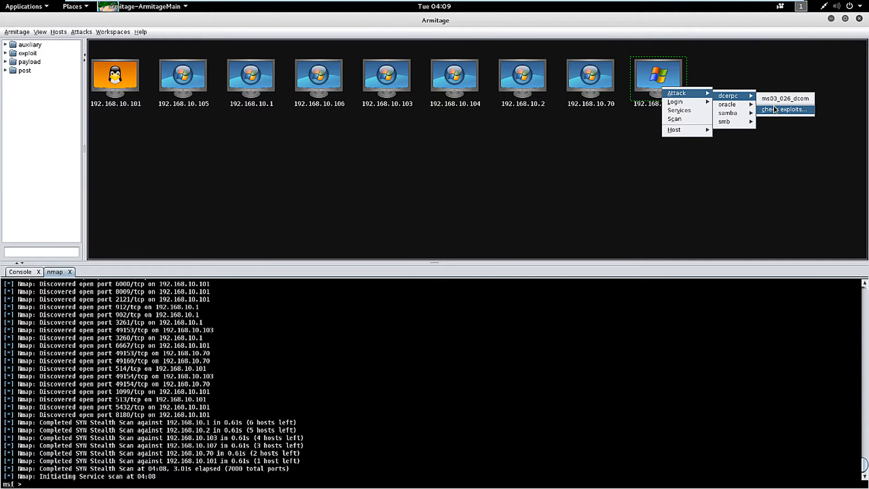
pyautogui.moveTo(724, 122)
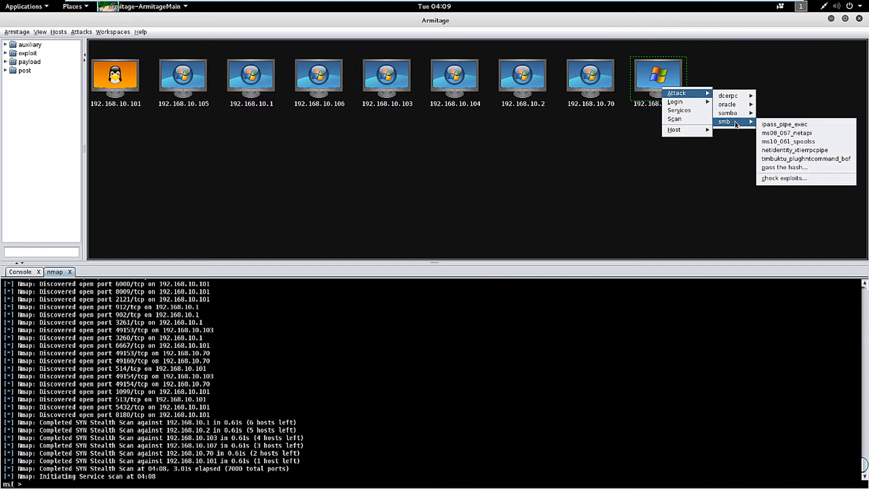
pyautogui.moveTo(783, 133)
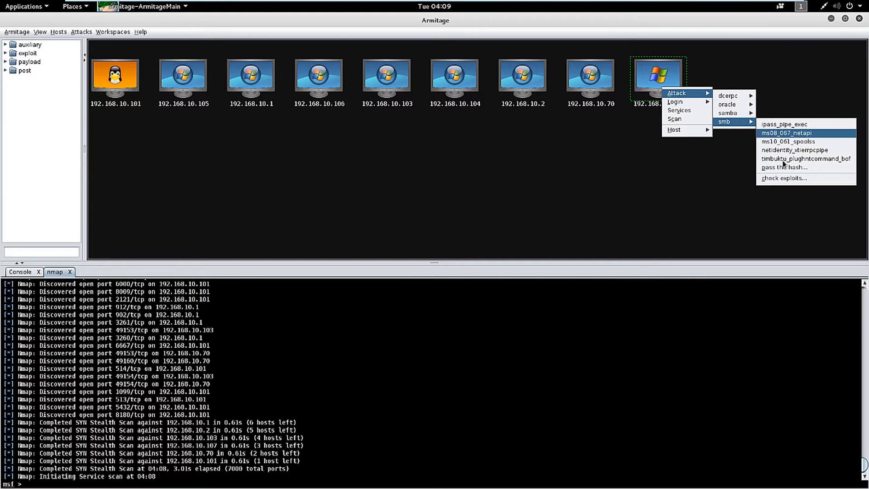
pyautogui.moveTo(781, 178)
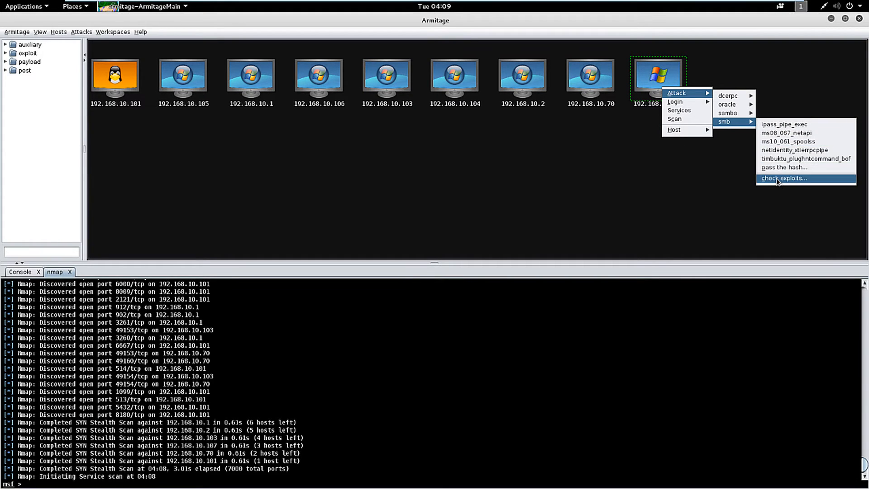
pyautogui.click(781, 178)
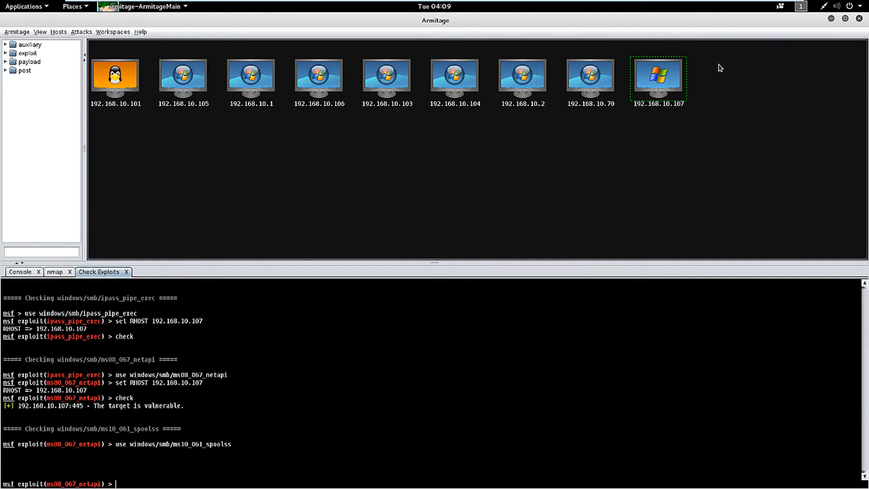
# Step: Review the Check Exploits results for 192.168.10.107 and acknowledge the Scan Complete message
pyautogui.rightClick(658, 73)
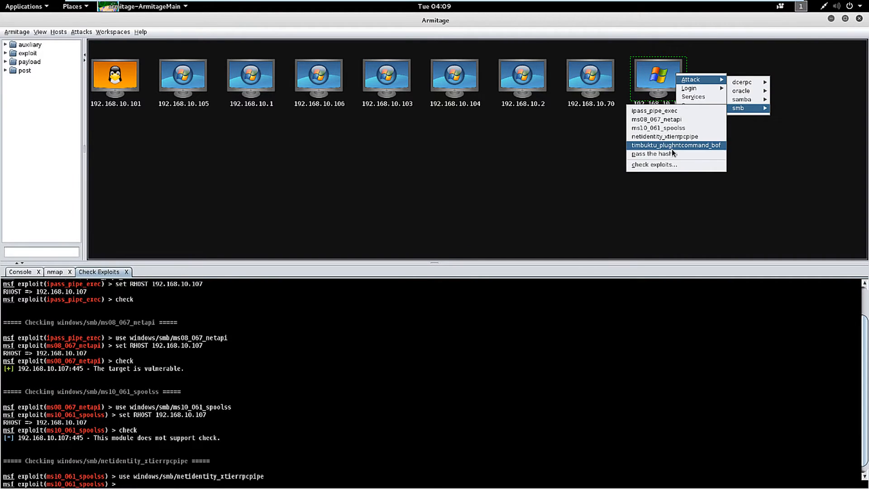
pyautogui.click(676, 145)
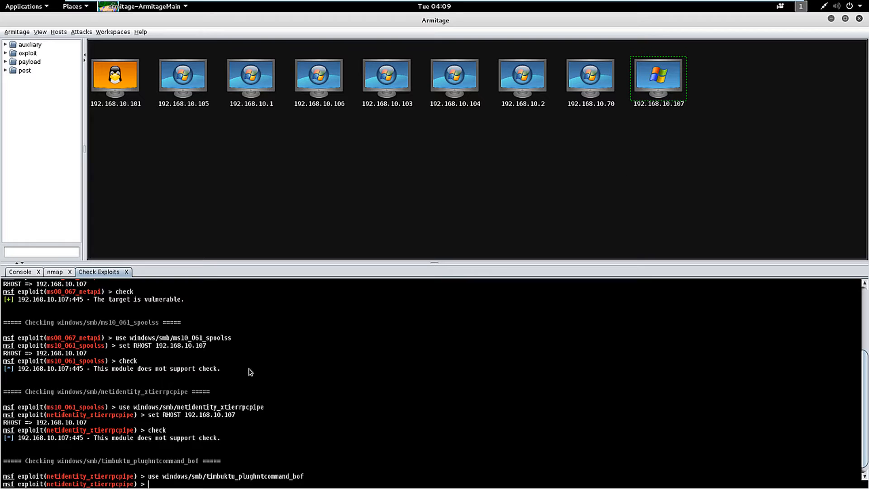
pyautogui.scroll(3)
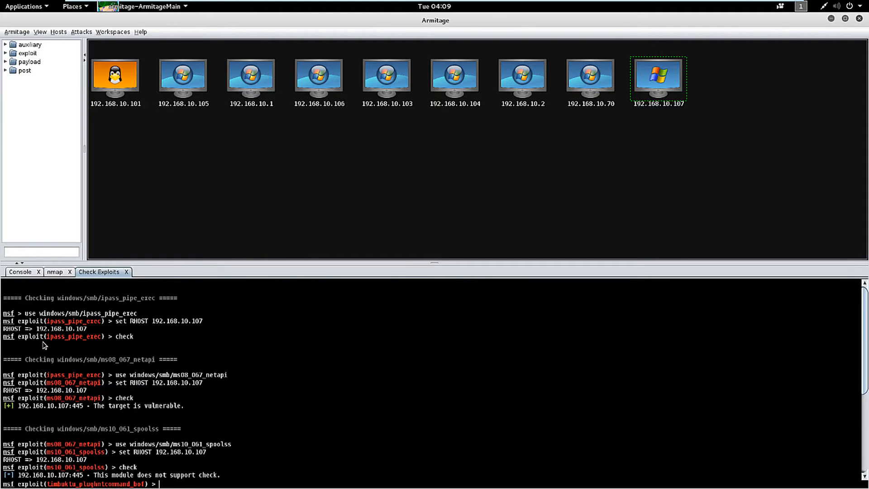
pyautogui.scroll(-3)
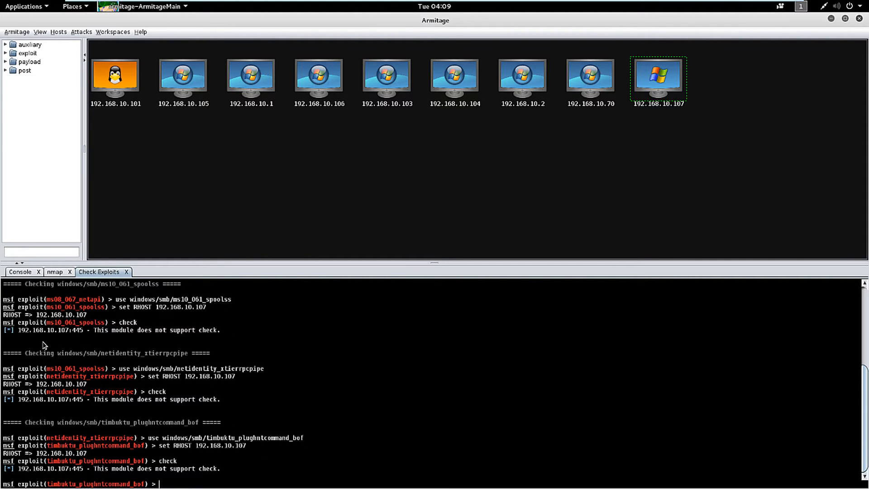
pyautogui.scroll(3)
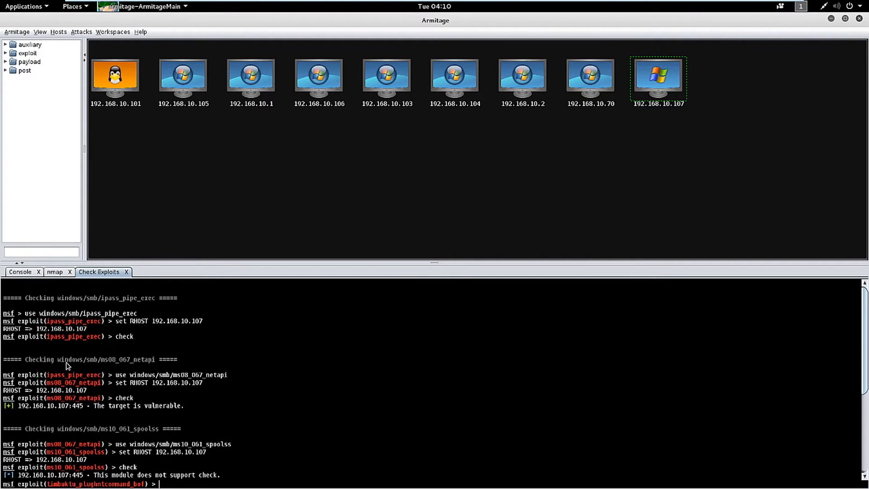
pyautogui.moveTo(234, 419)
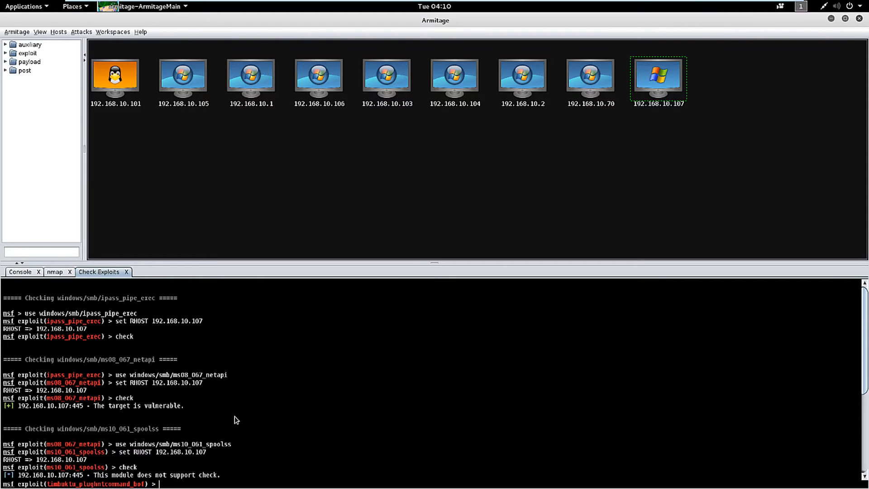
pyautogui.moveTo(230, 384)
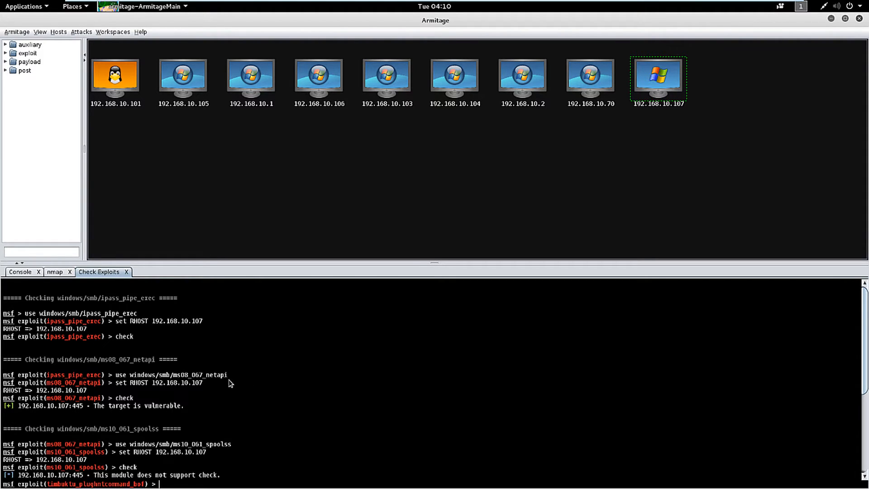
pyautogui.moveTo(257, 391)
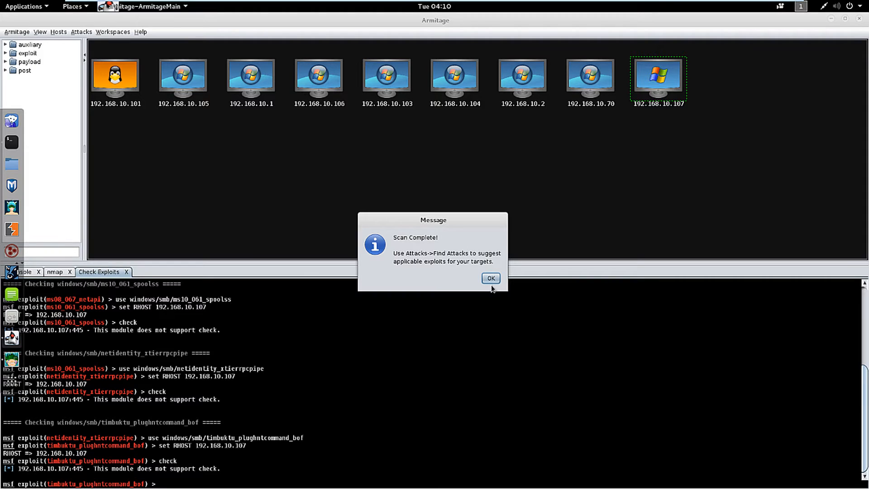
pyautogui.click(490, 277)
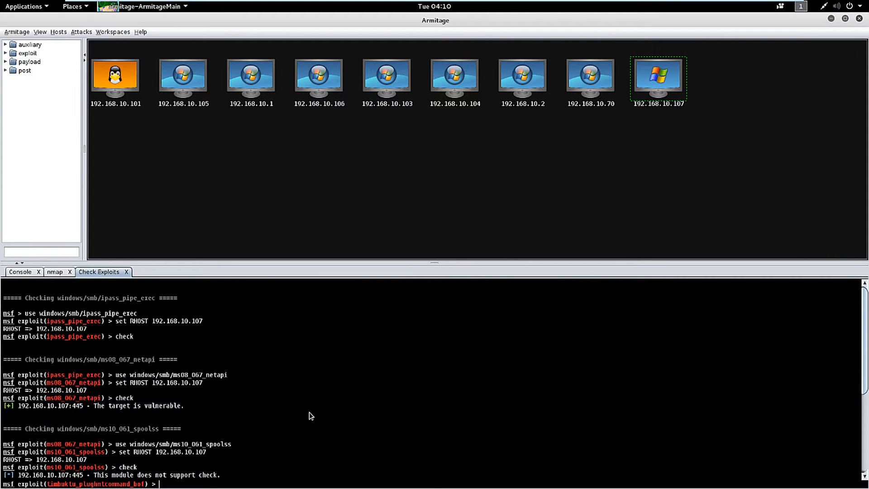
pyautogui.moveTo(176, 381)
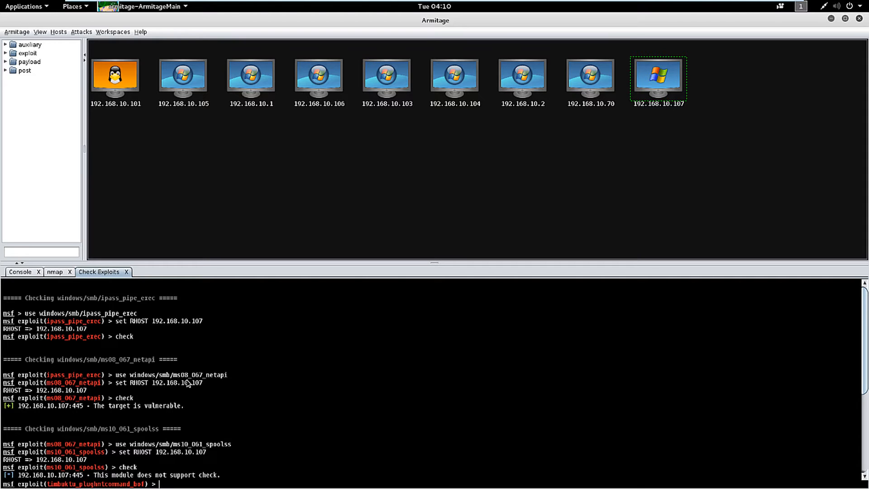
pyautogui.moveTo(211, 391)
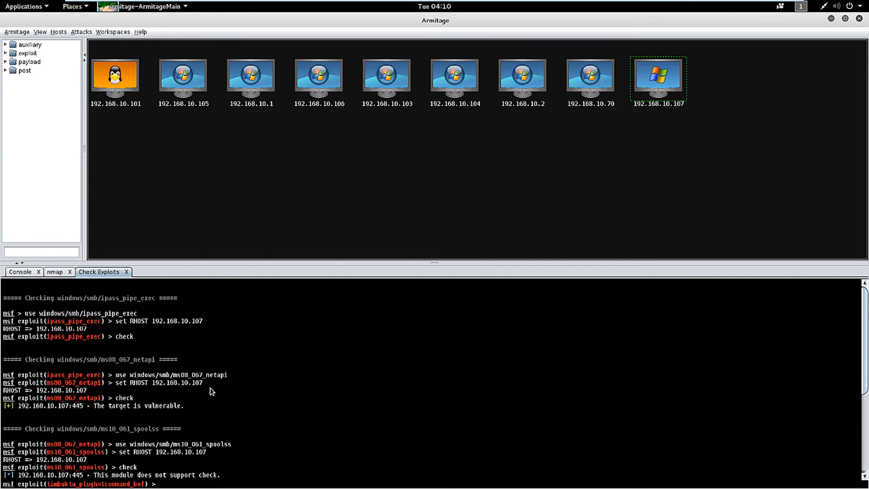
pyautogui.moveTo(617, 226)
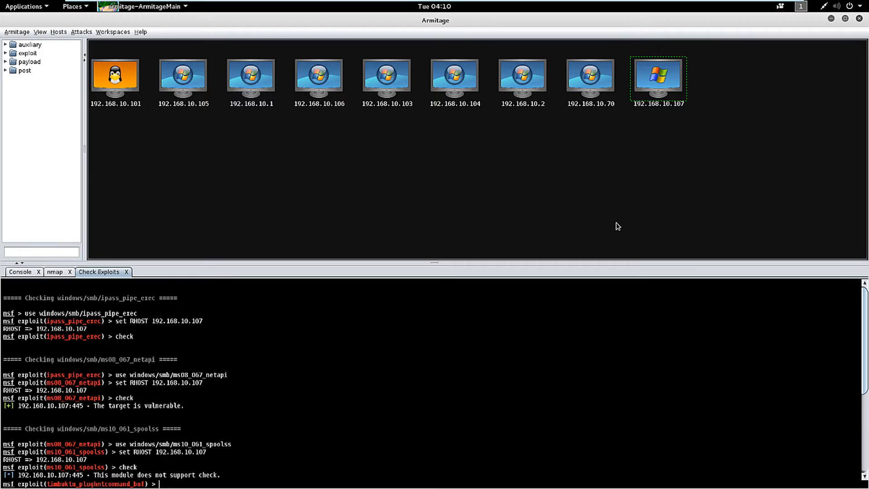
# Step: Choose the smb ms08_067_netapi attack for host 192.168.10.107
pyautogui.rightClick(657, 78)
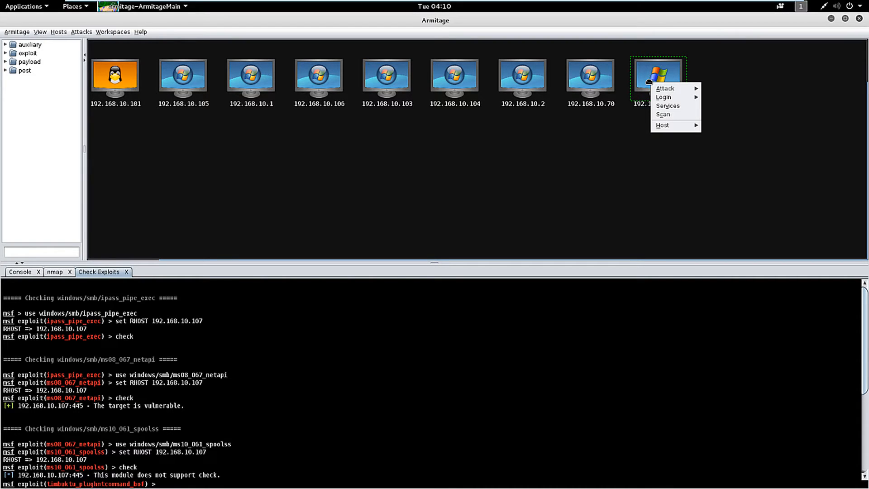
pyautogui.moveTo(718, 118)
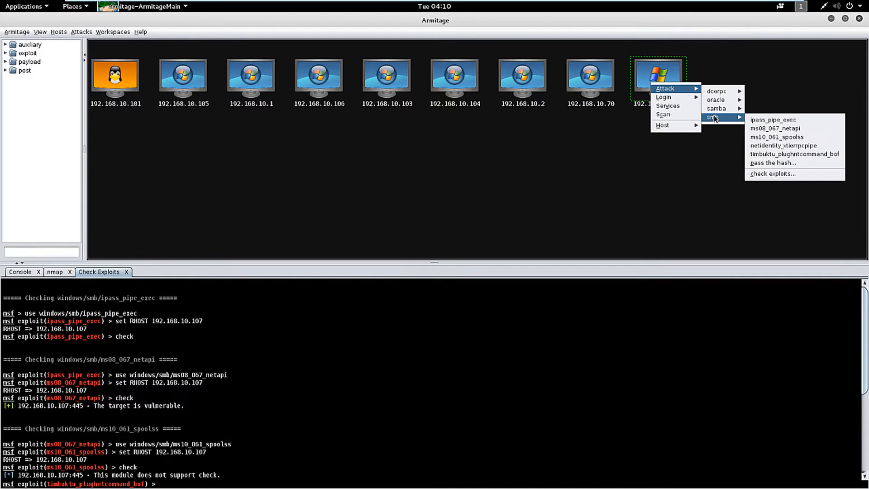
pyautogui.moveTo(774, 127)
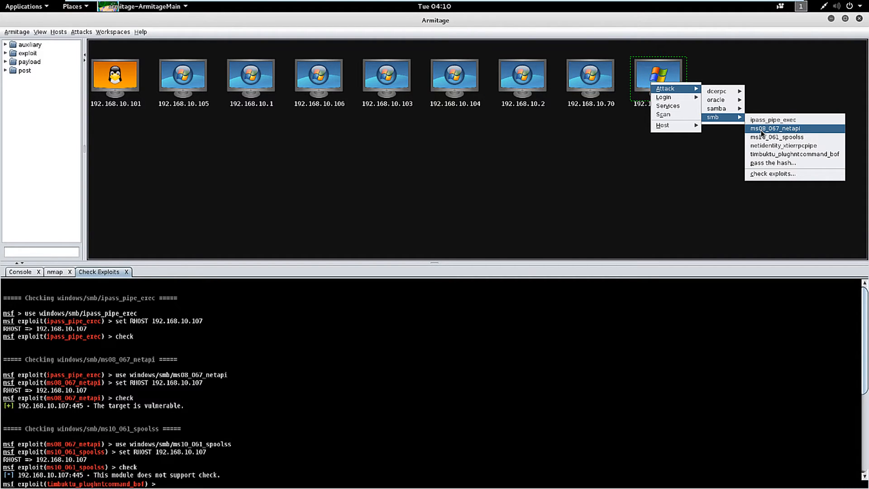
pyautogui.click(772, 127)
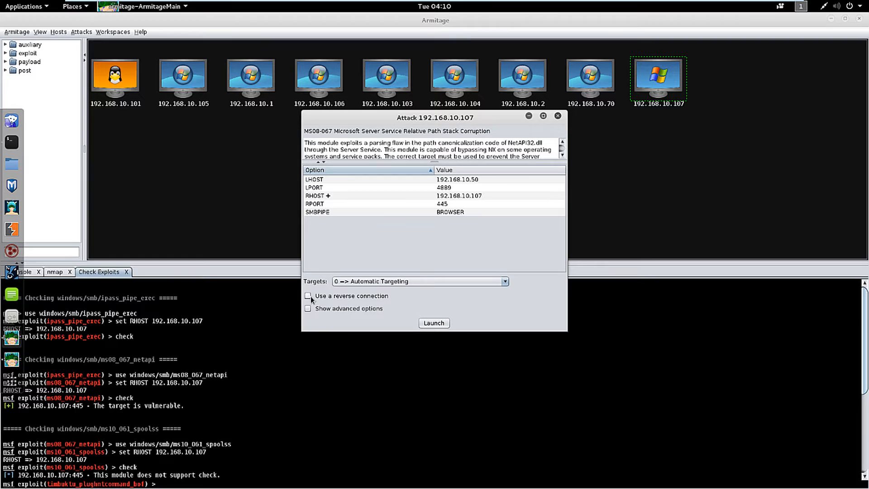
# Step: Launch the ms08_067_netapi exploit on 192.168.10.107 using a reverse connection
pyautogui.click(308, 295)
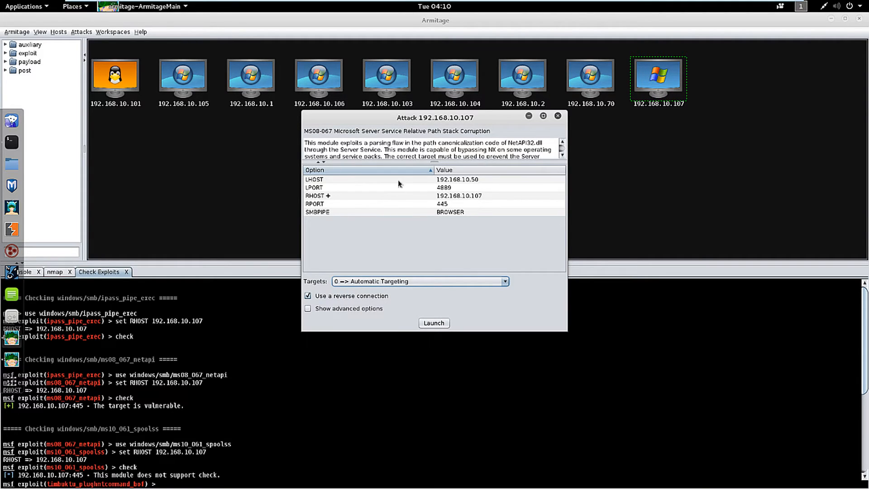
pyautogui.moveTo(449, 196)
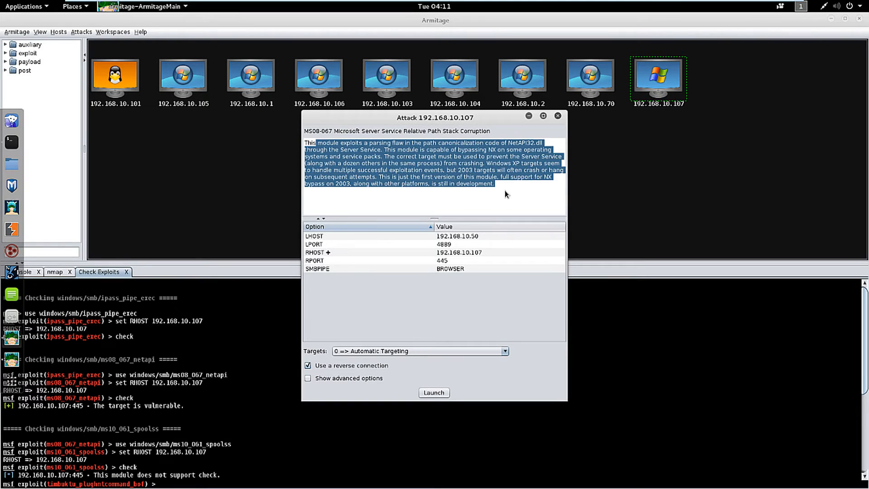
pyautogui.click(504, 188)
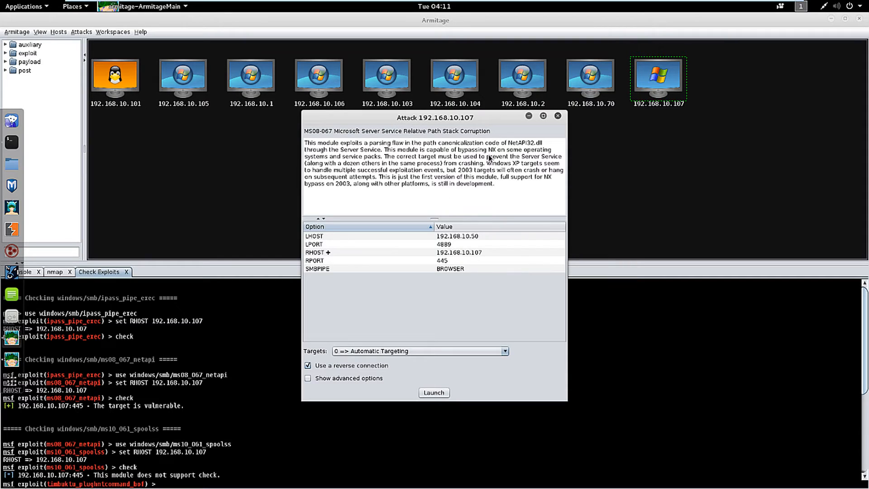
pyautogui.moveTo(528, 192)
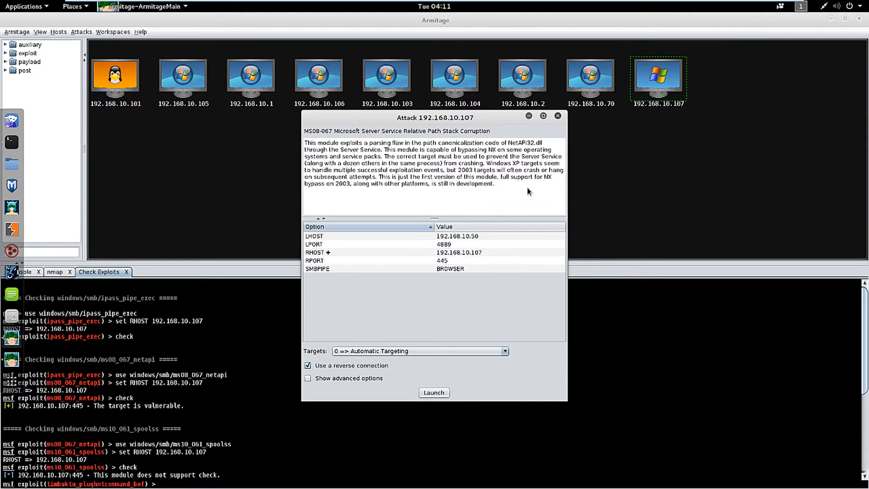
pyautogui.moveTo(691, 88)
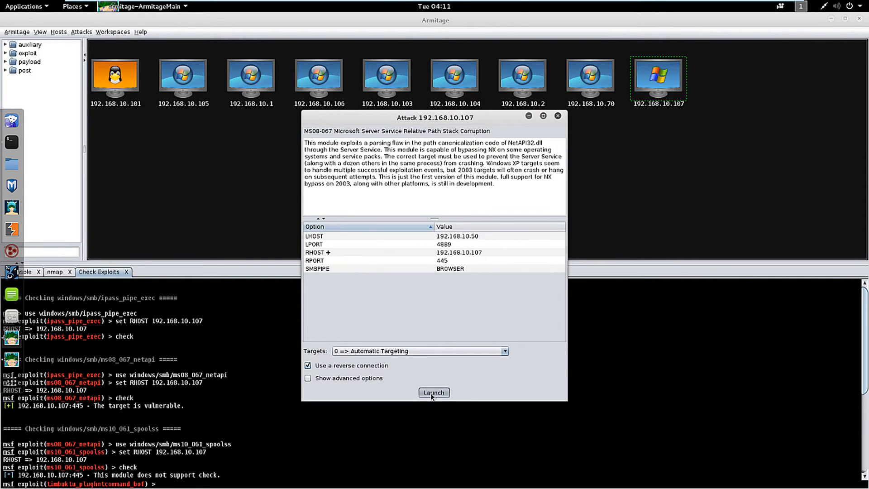
pyautogui.click(434, 392)
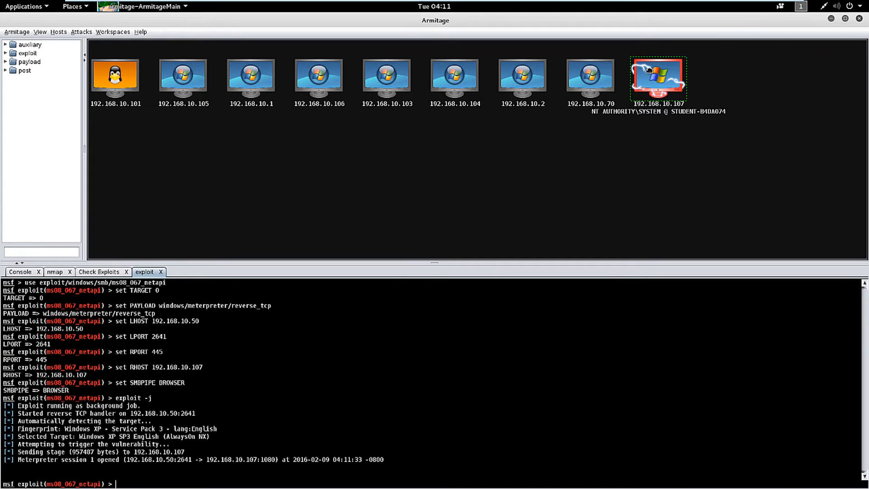
pyautogui.moveTo(602, 177)
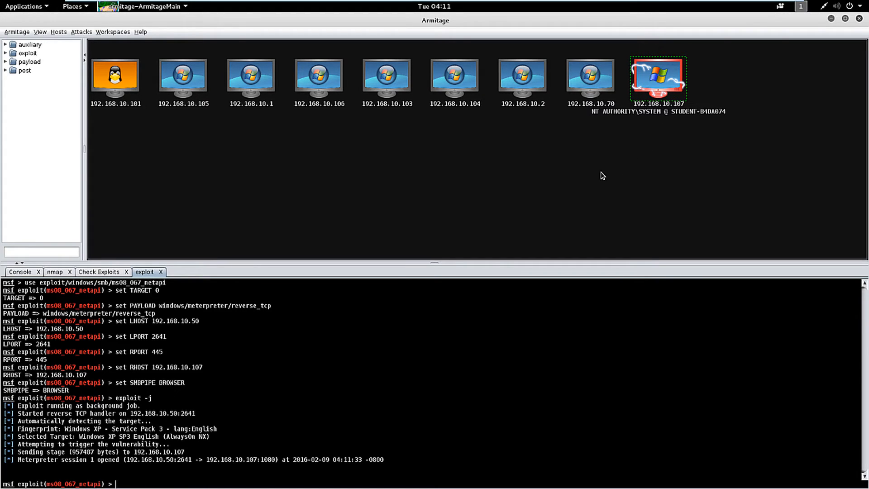
pyautogui.moveTo(657, 86)
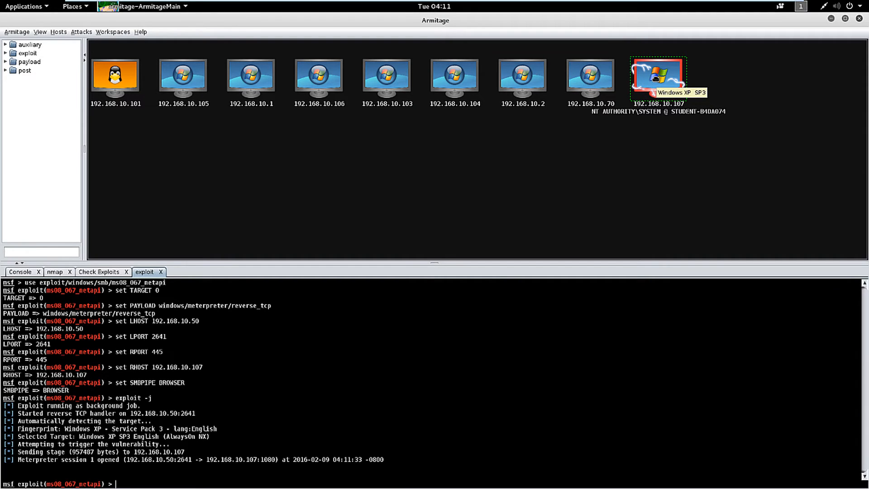
# Step: Start a Desktop (VNC) session via Meterpreter 1 on 192.168.10.107 and dismiss the VNC setup message
pyautogui.rightClick(658, 78)
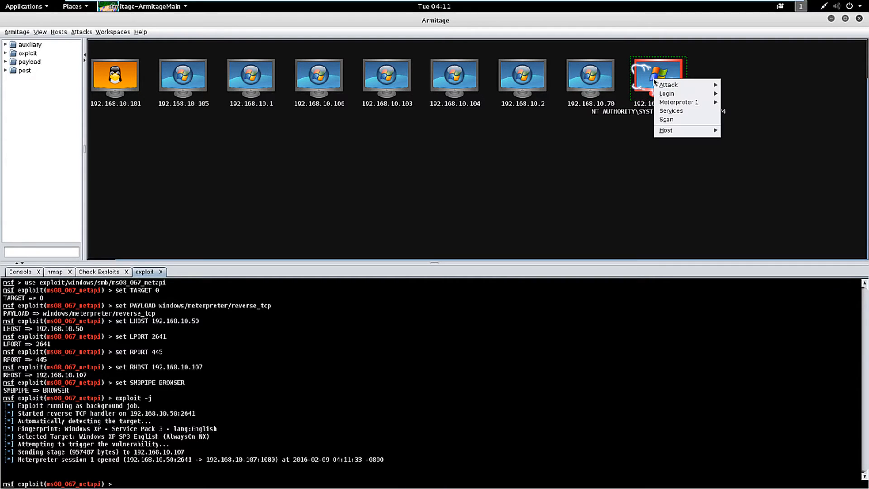
pyautogui.moveTo(679, 102)
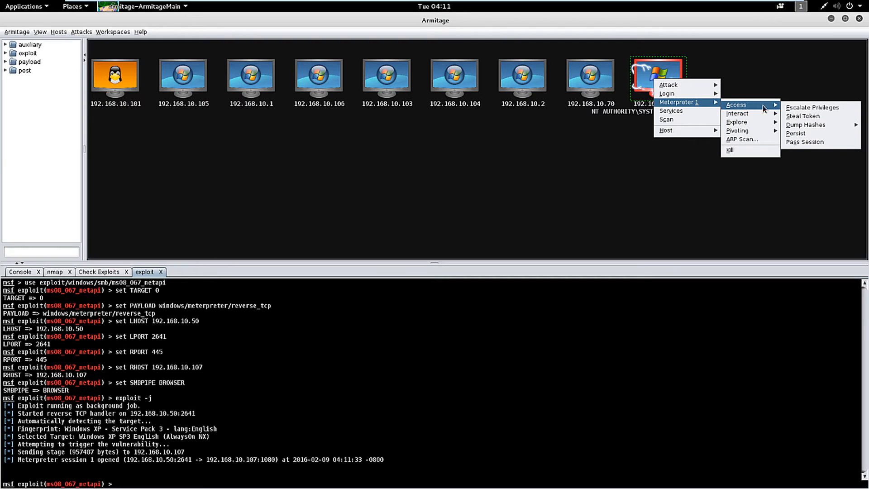
pyautogui.moveTo(809, 116)
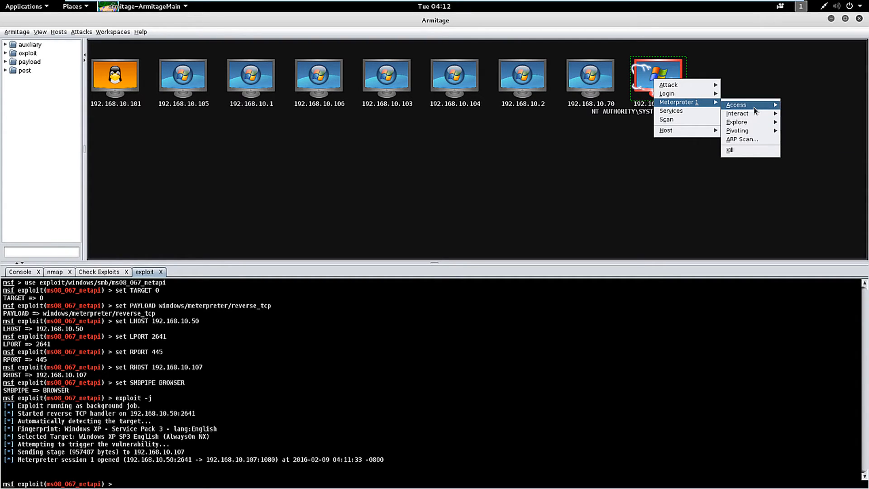
pyautogui.moveTo(736, 113)
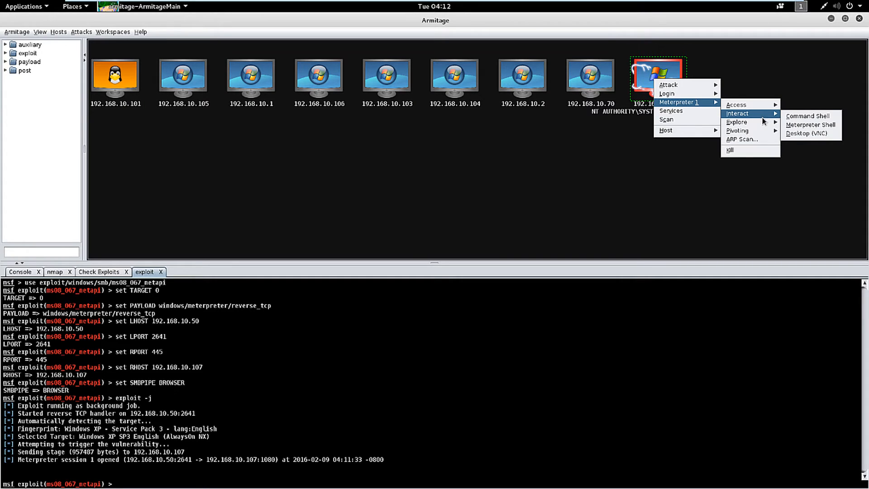
pyautogui.moveTo(809, 134)
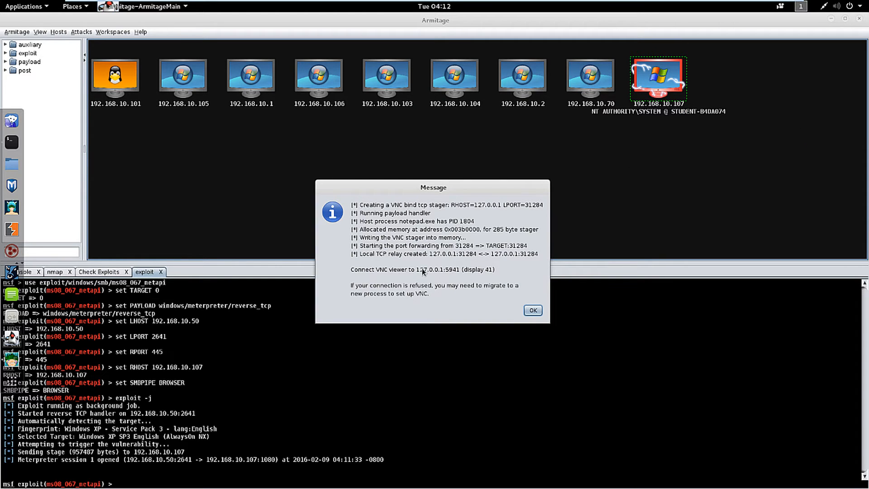
pyautogui.moveTo(365, 185)
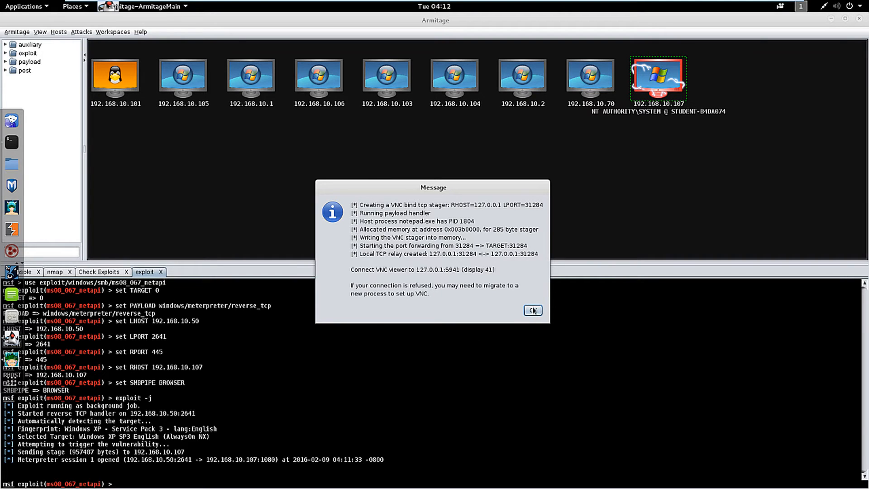
pyautogui.click(531, 311)
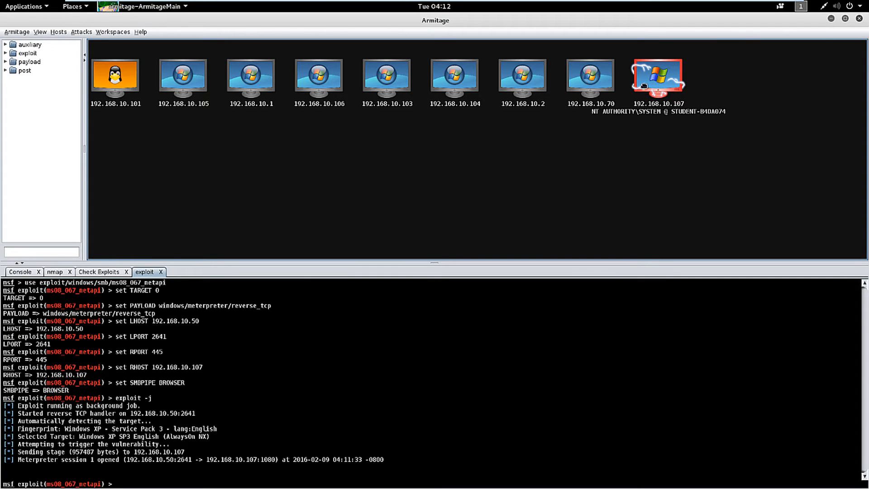
# Step: Capture a screenshot of host 192.168.10.107 via Meterpreter 1, then restore down the XP Network Connections window
pyautogui.rightClick(658, 76)
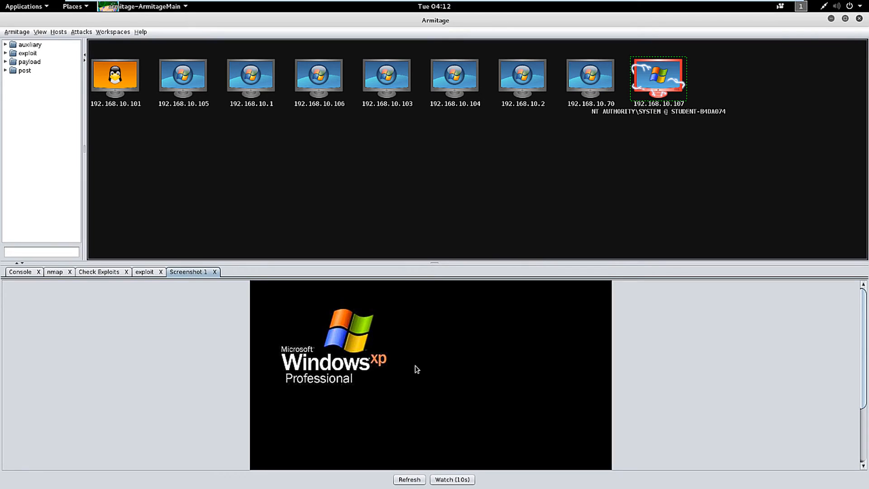
pyautogui.moveTo(472, 423)
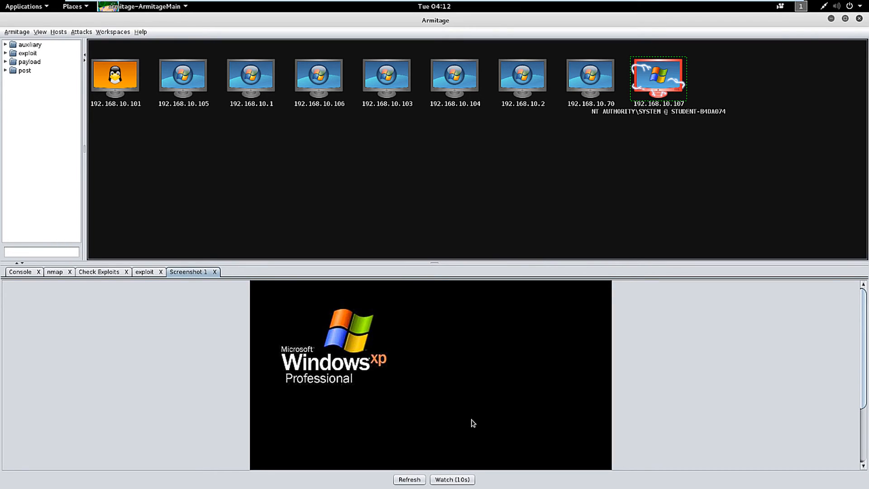
pyautogui.moveTo(451, 480)
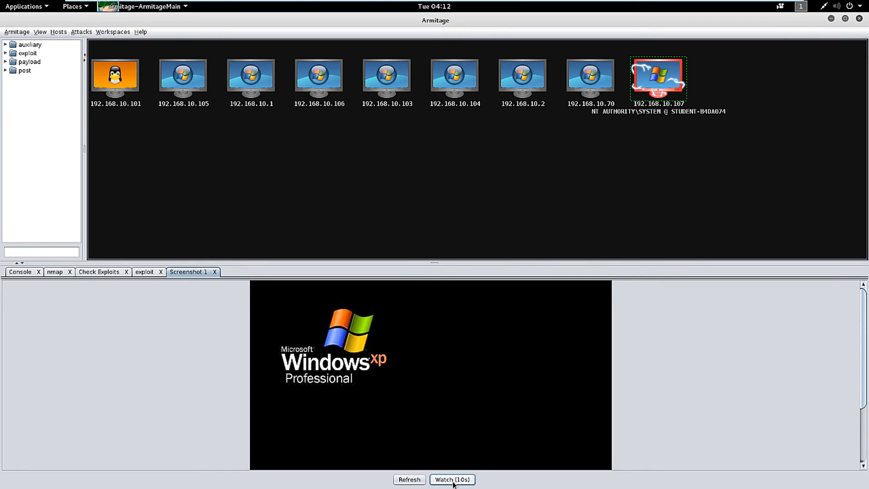
pyautogui.moveTo(473, 276)
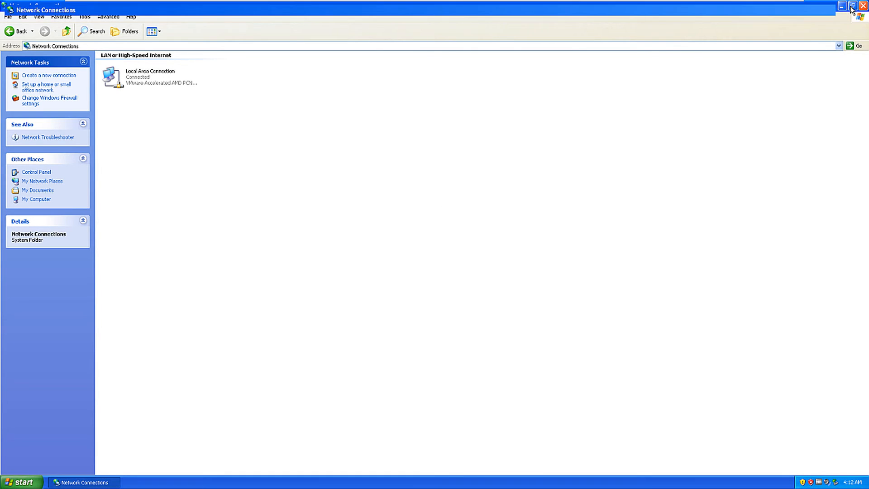
pyautogui.click(850, 9)
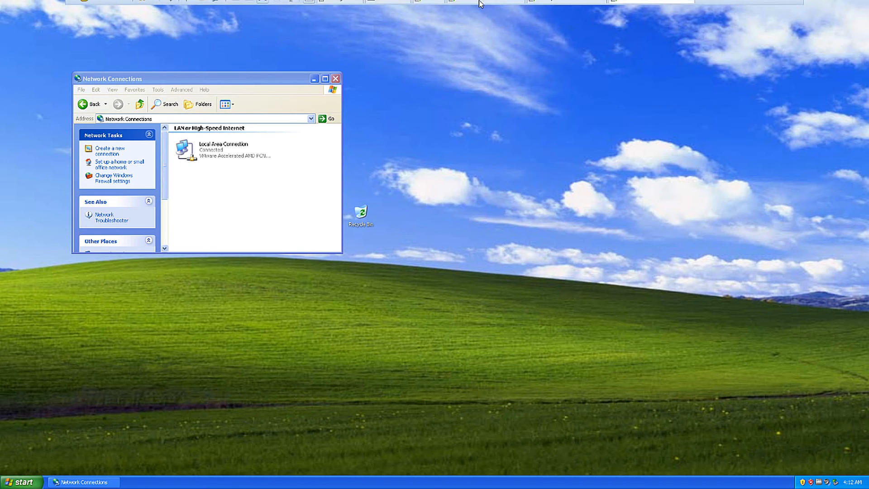
pyautogui.moveTo(651, 6)
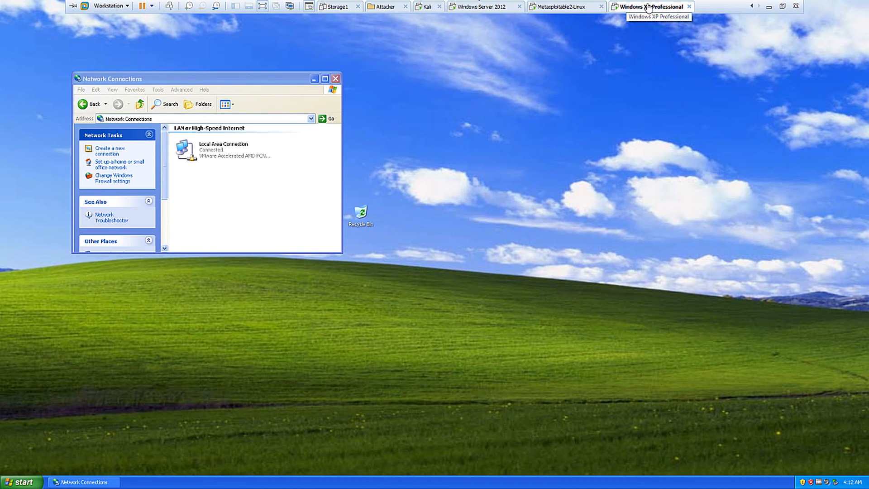
pyautogui.moveTo(549, 94)
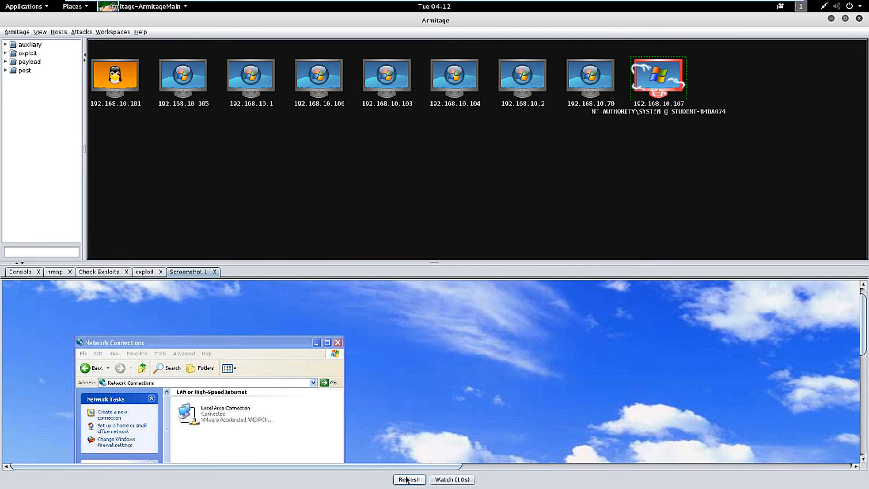
pyautogui.moveTo(295, 374)
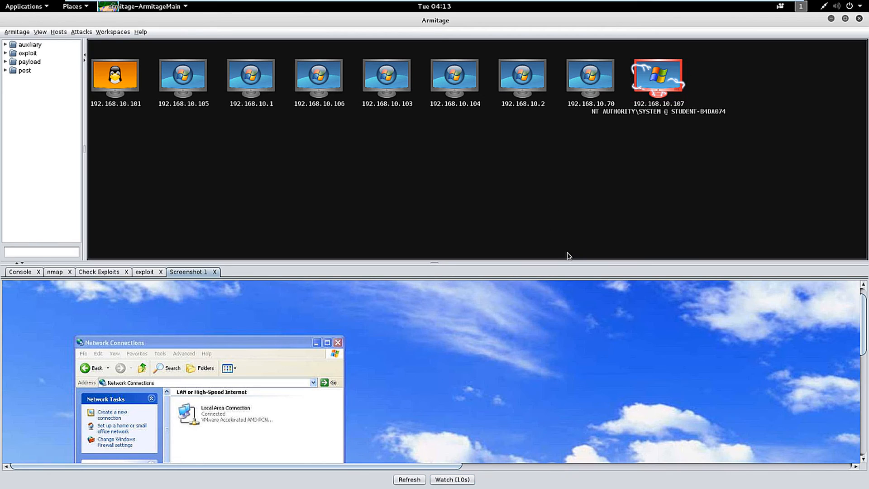
# Step: Start a Command Shell on 192.168.10.107 through Meterpreter 1 > Interact
pyautogui.rightClick(657, 78)
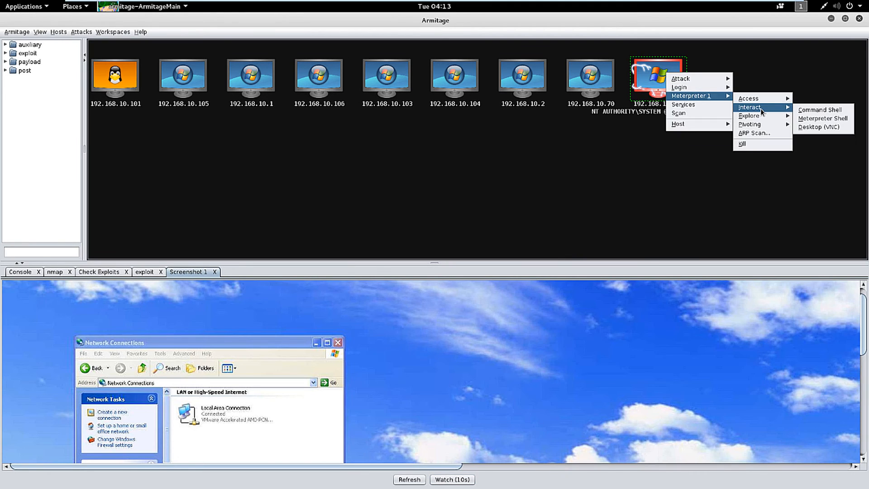
pyautogui.moveTo(820, 109)
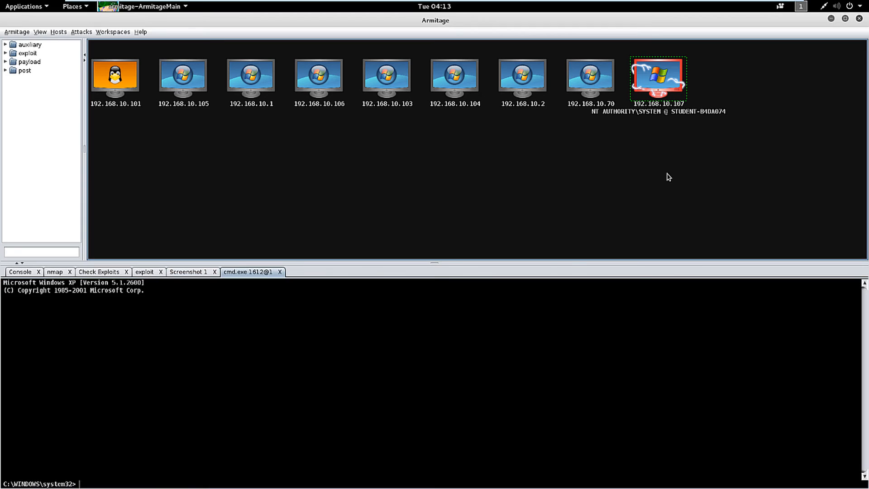
pyautogui.moveTo(114, 469)
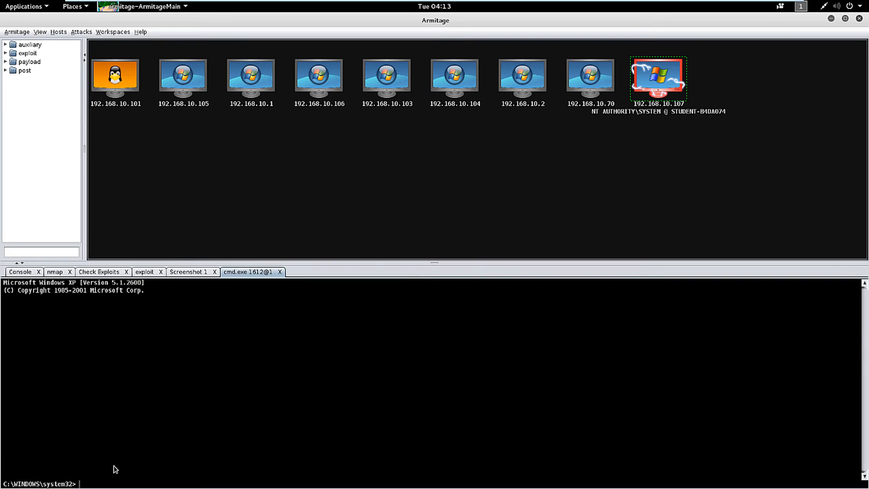
# Step: Begin a cd command toward C:\ in the remote shell, then erase the half-typed attempt
pyautogui.write('cd')
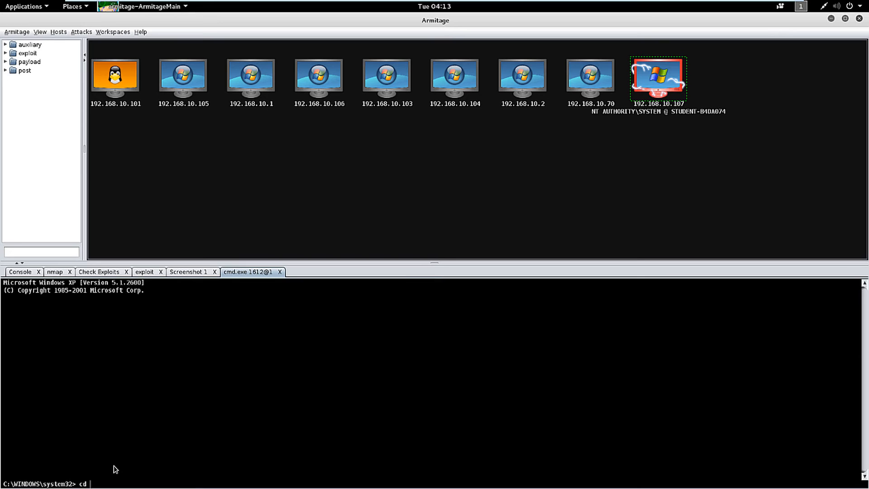
pyautogui.press('Backspace')
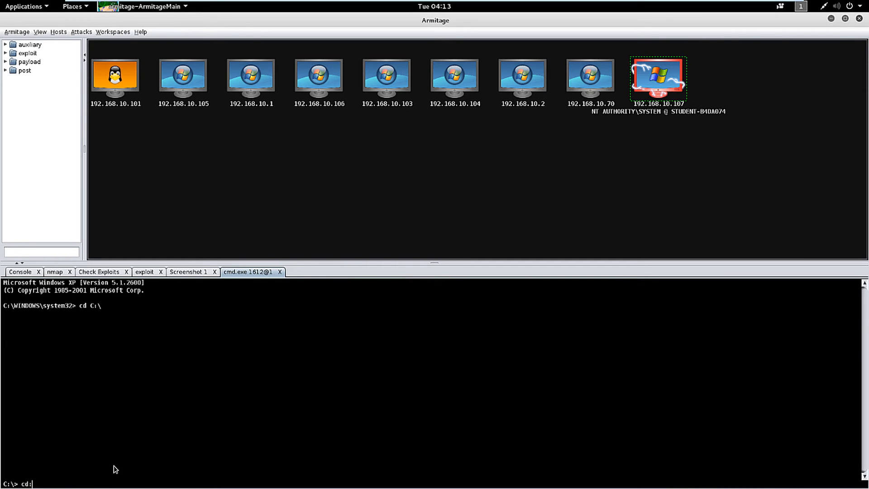
pyautogui.write('C')
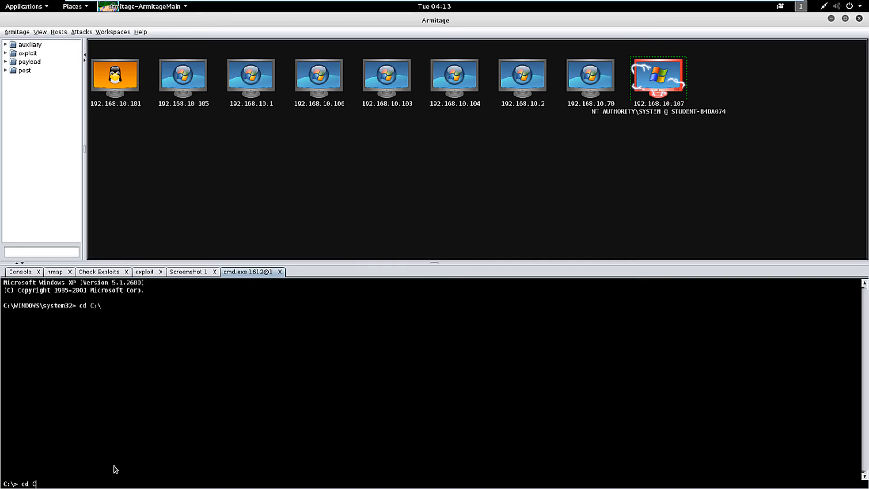
pyautogui.write(':\\')
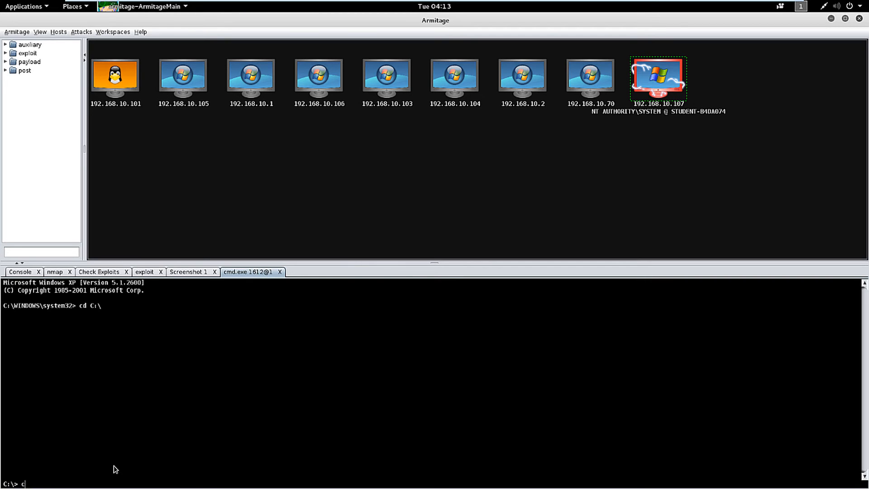
pyautogui.press('BackSpace')
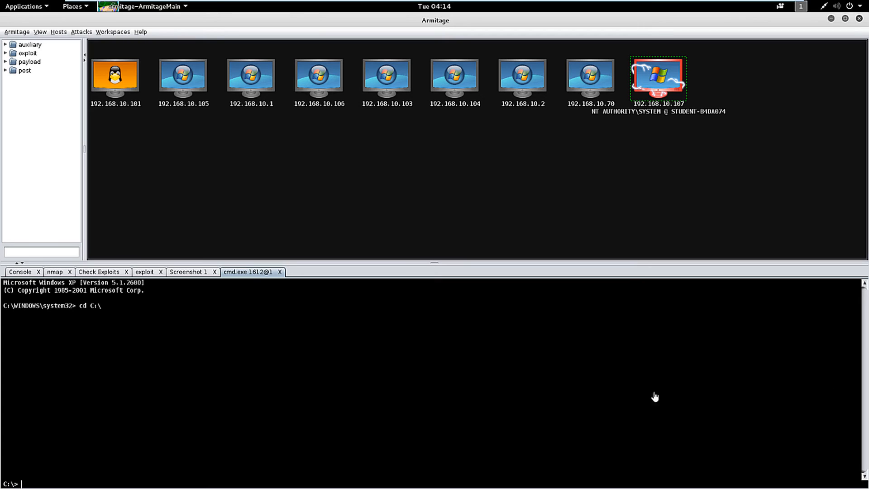
pyautogui.moveTo(287, 433)
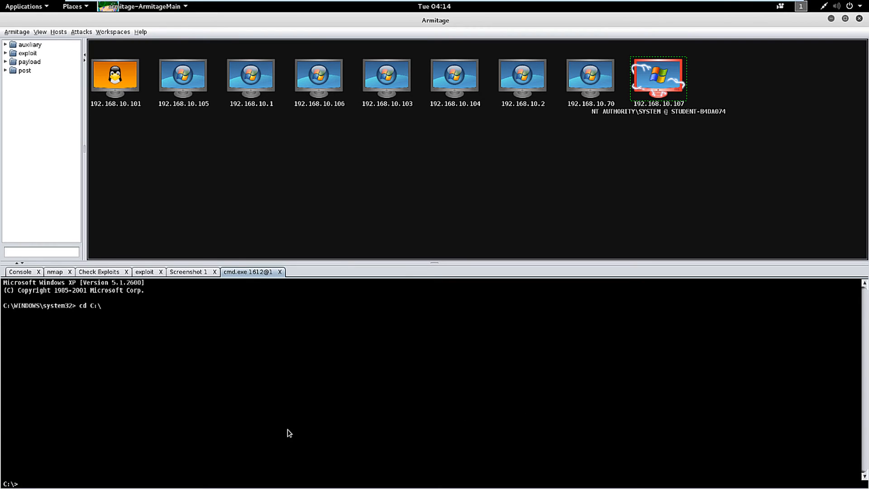
# Step: Change directory to c:\Documents and Settings\Administrator\Desktop on the target
pyautogui.write('cd')
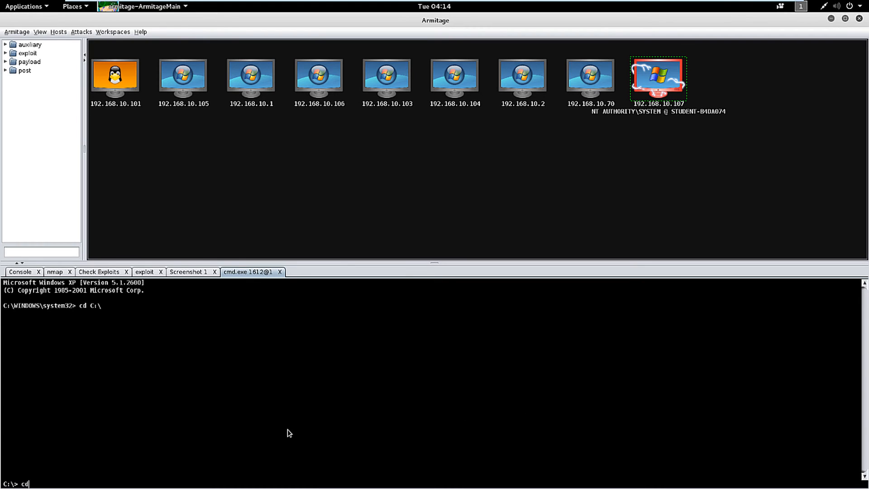
pyautogui.write('c:')
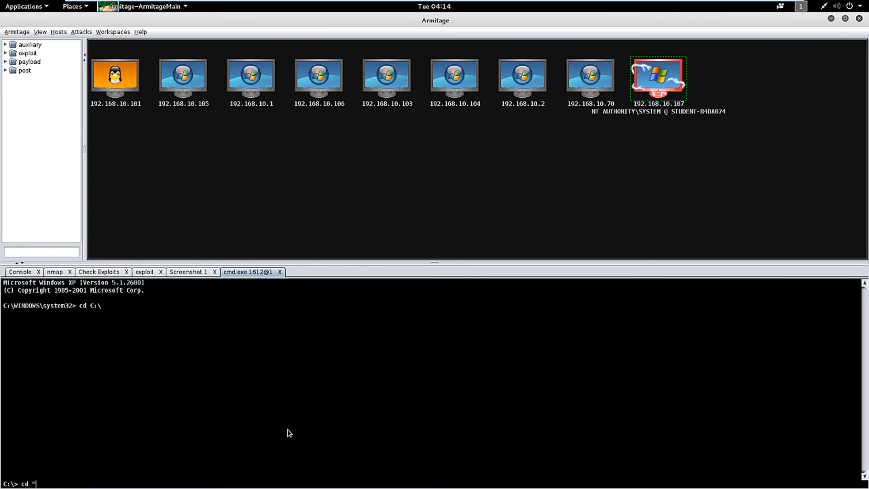
pyautogui.write('c:\\')
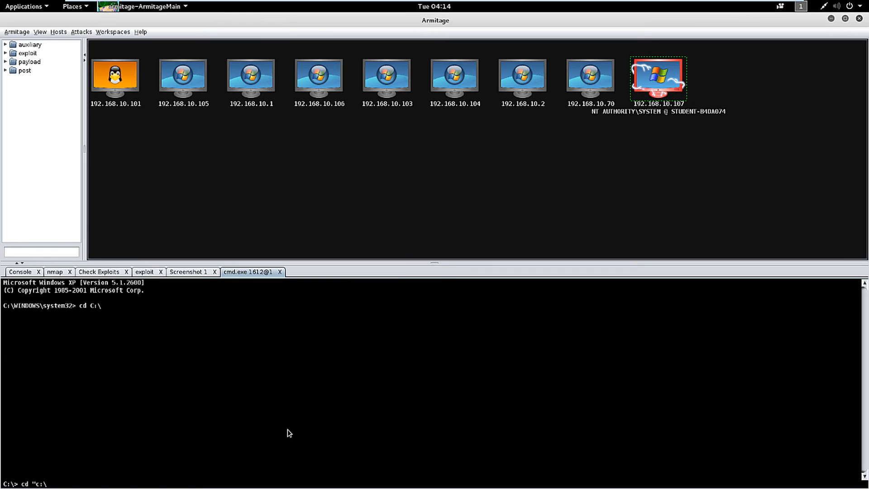
pyautogui.write('Documents and')
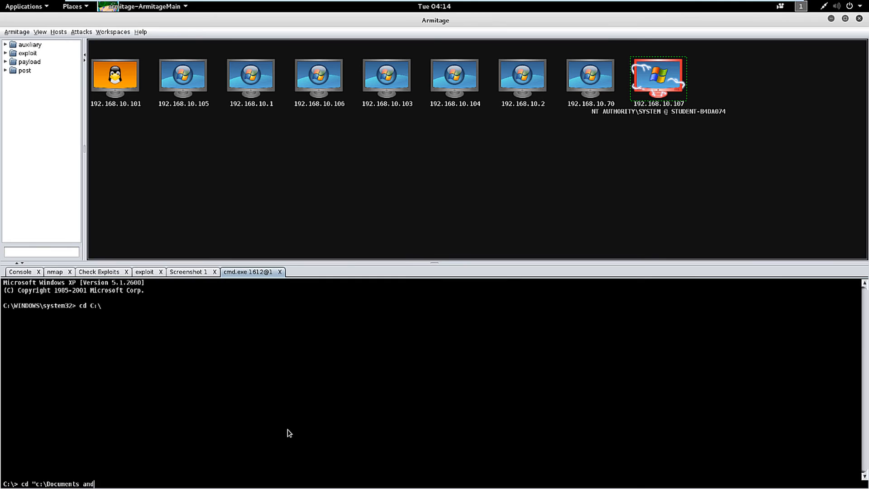
pyautogui.write('Set')
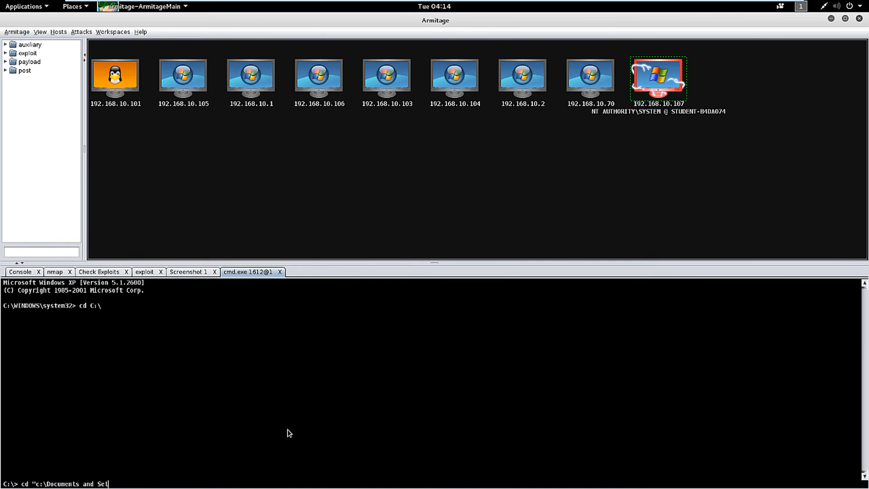
pyautogui.write('tings')
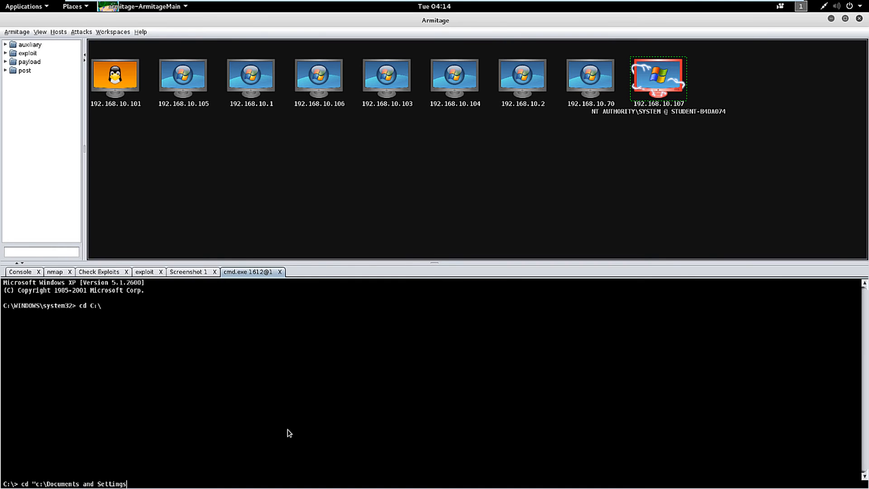
pyautogui.write('\\Administra')
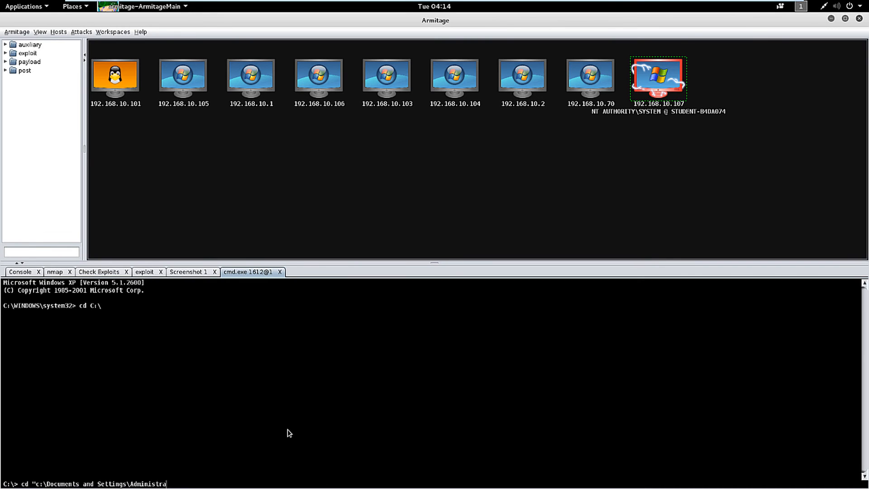
pyautogui.write('tor')
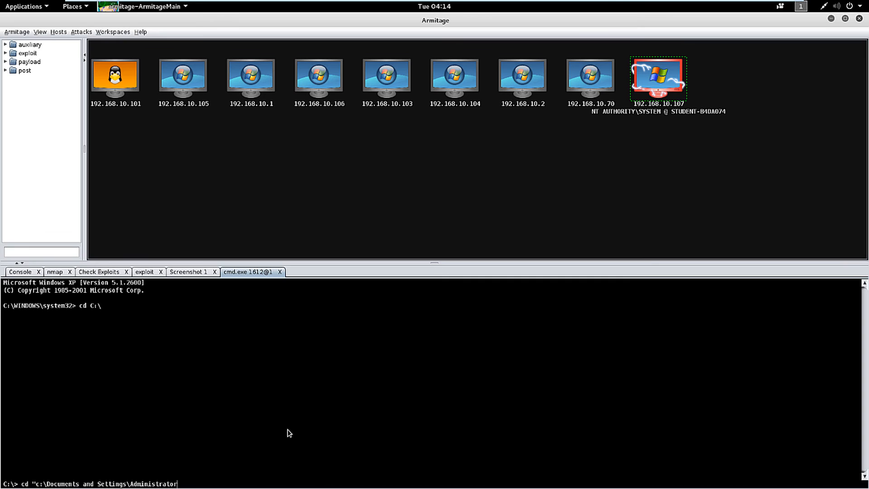
pyautogui.write('Des')
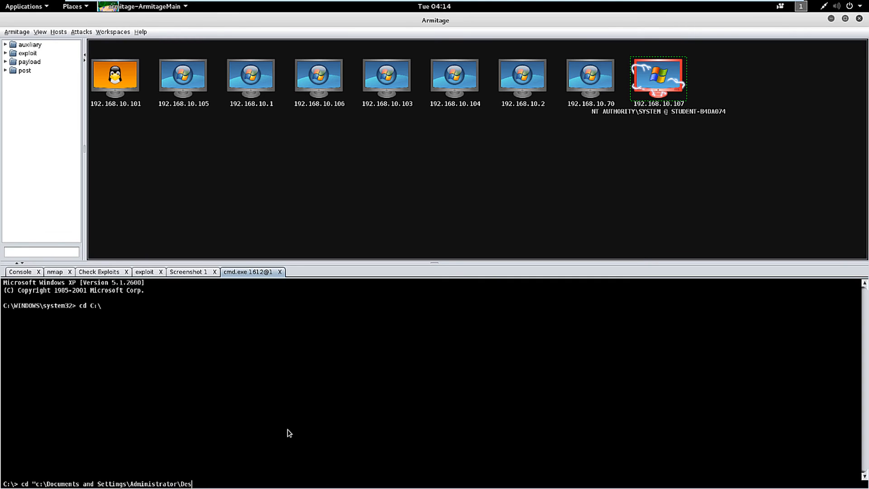
pyautogui.write('ktop')
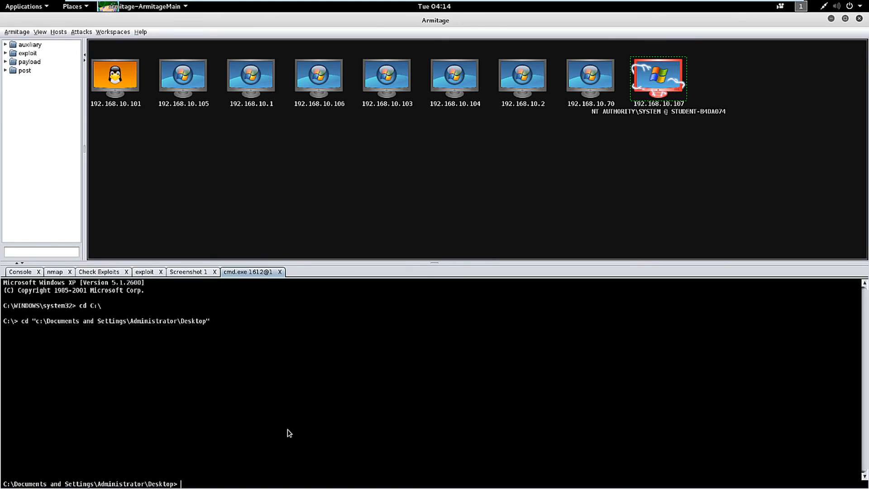
# Step: Run 'mk Test' in the target shell, which fails as an unrecognized command
pyautogui.write('m')
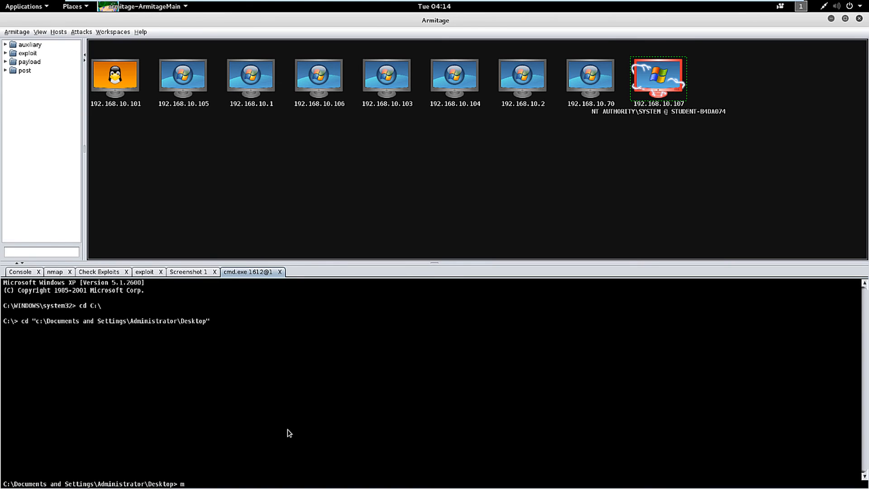
pyautogui.write('kd')
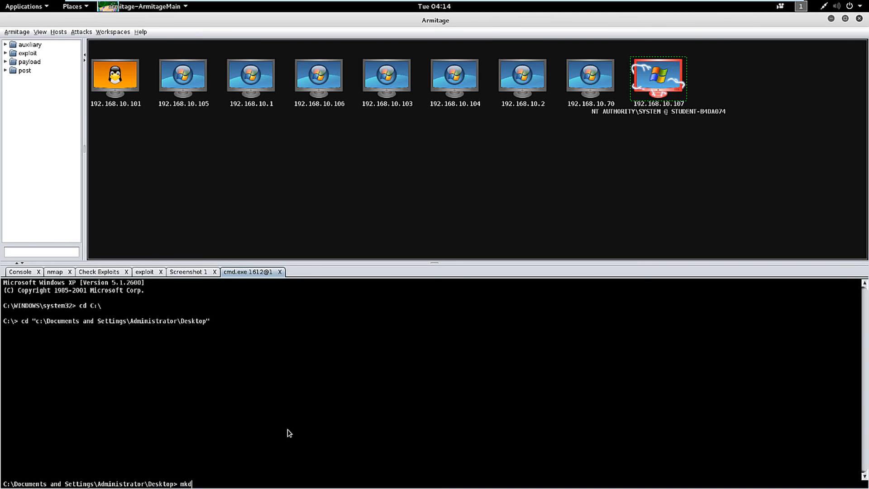
pyautogui.press('Backspace')
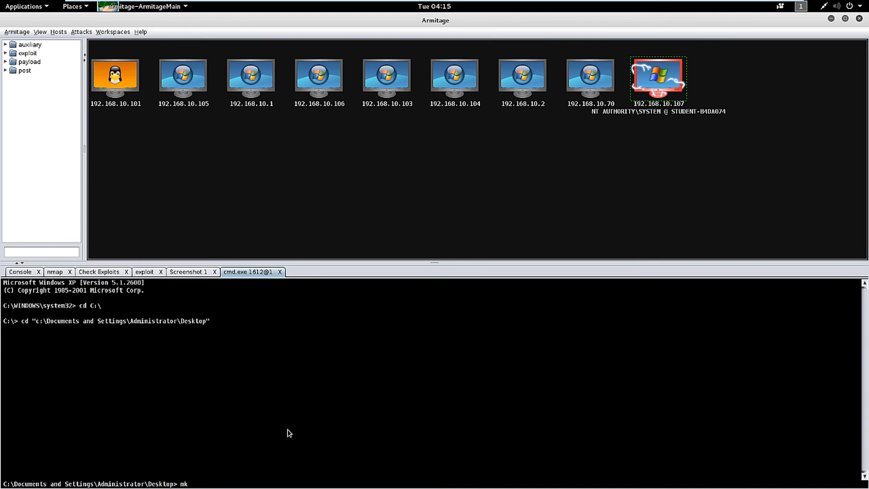
pyautogui.write('Test')
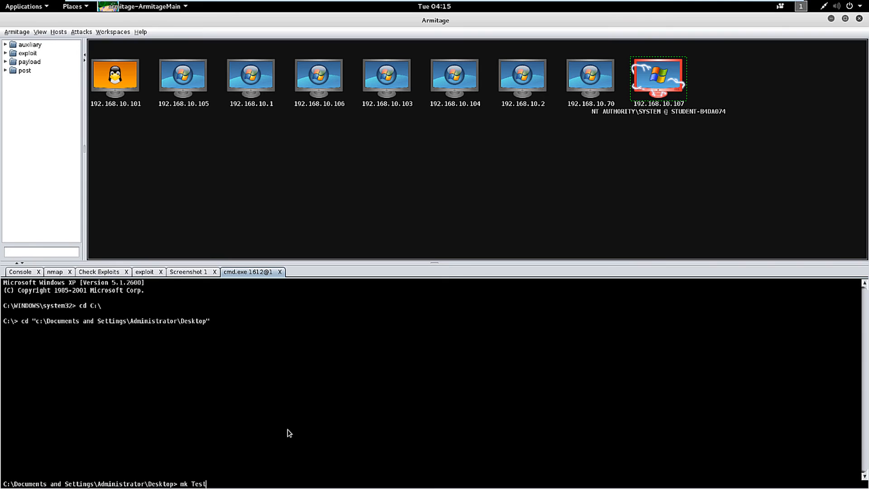
pyautogui.press('Return')
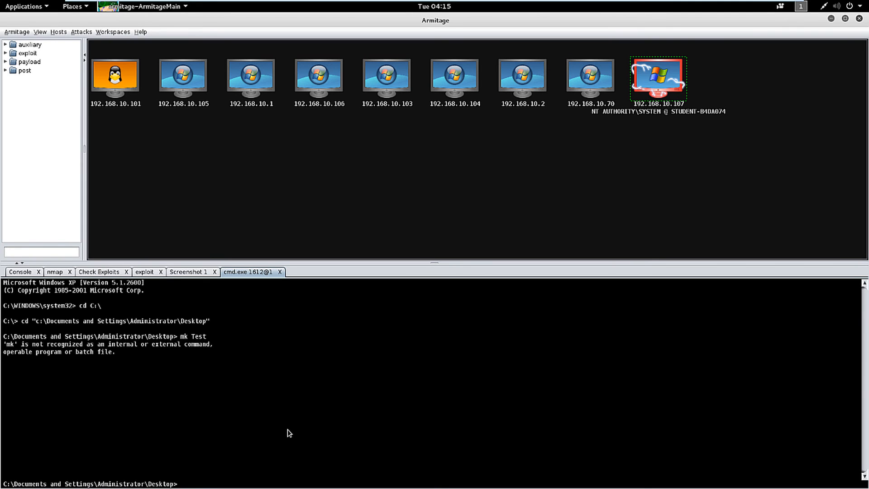
# Step: Create the 'test' folder on the Administrator's Desktop with 'mkdir test'
pyautogui.write('mk Tes')
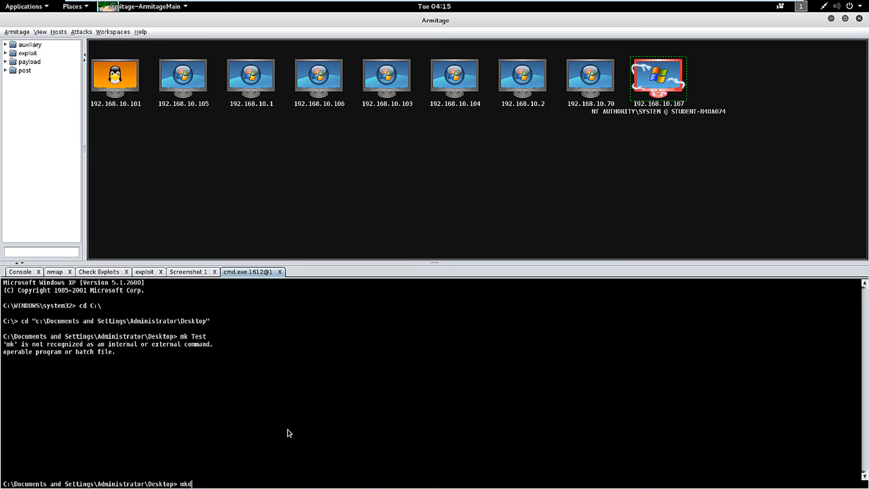
pyautogui.write('ir test')
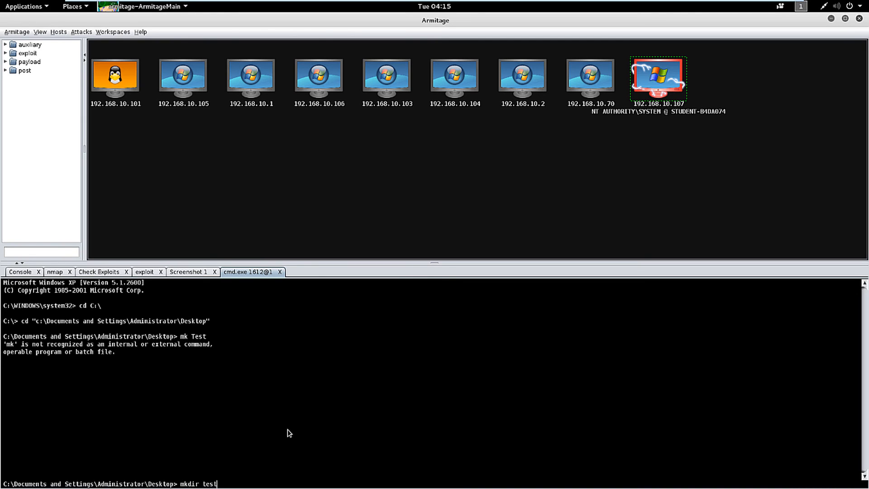
pyautogui.press('Return')
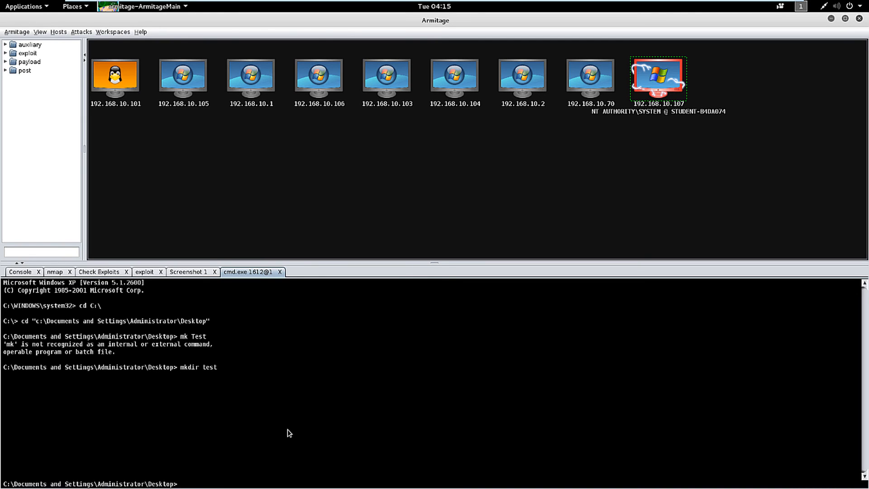
pyautogui.moveTo(204, 281)
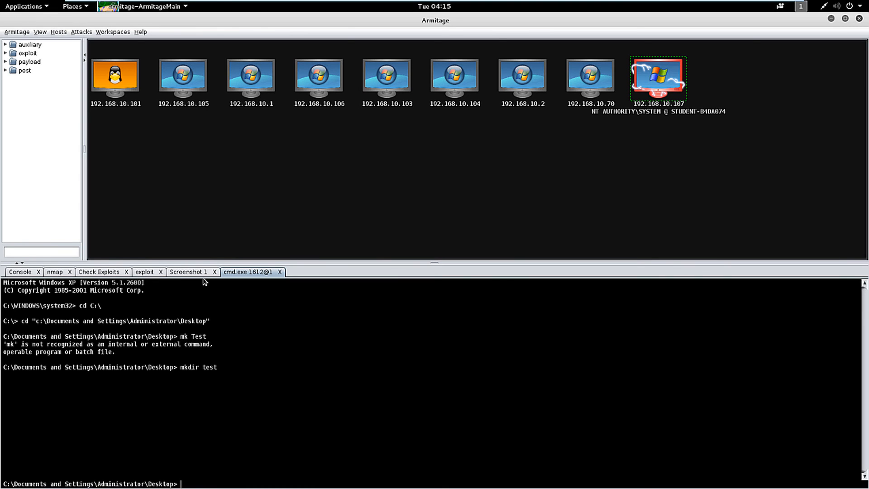
# Step: View the Screenshot 1 capture showing the new test folder on the target's desktop
pyautogui.click(188, 271)
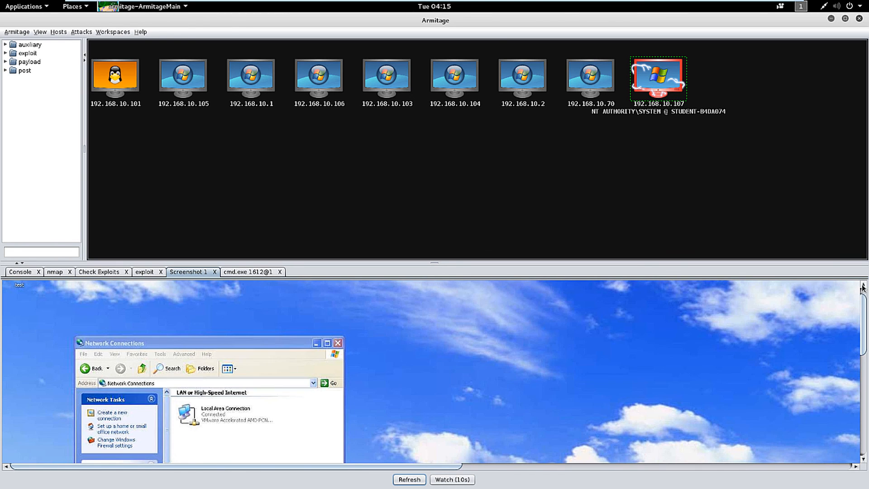
pyautogui.scroll(-3)
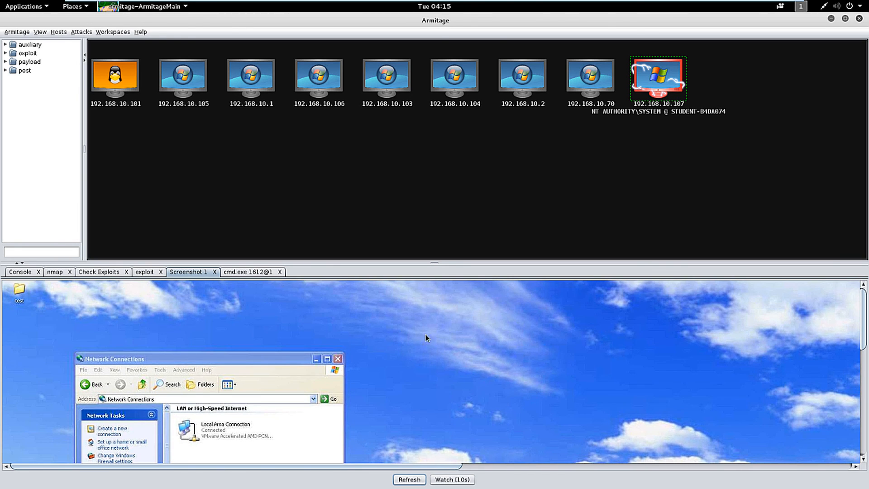
pyautogui.moveTo(19, 309)
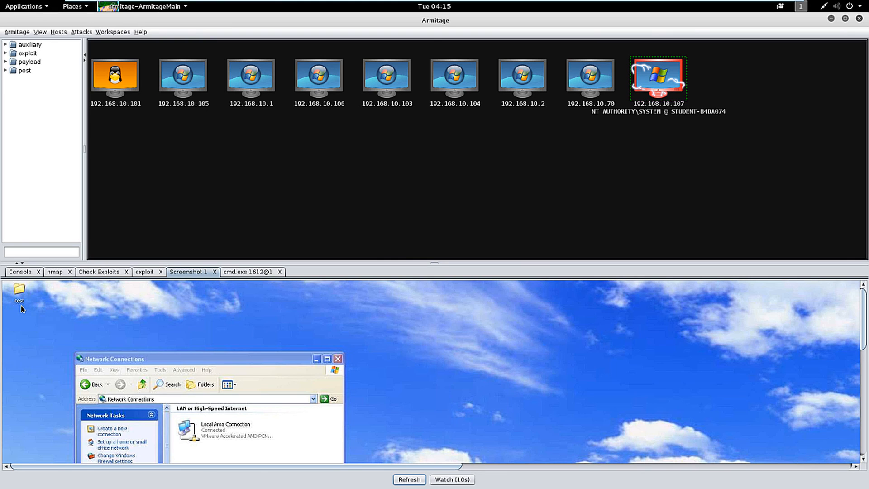
pyautogui.rightClick(658, 78)
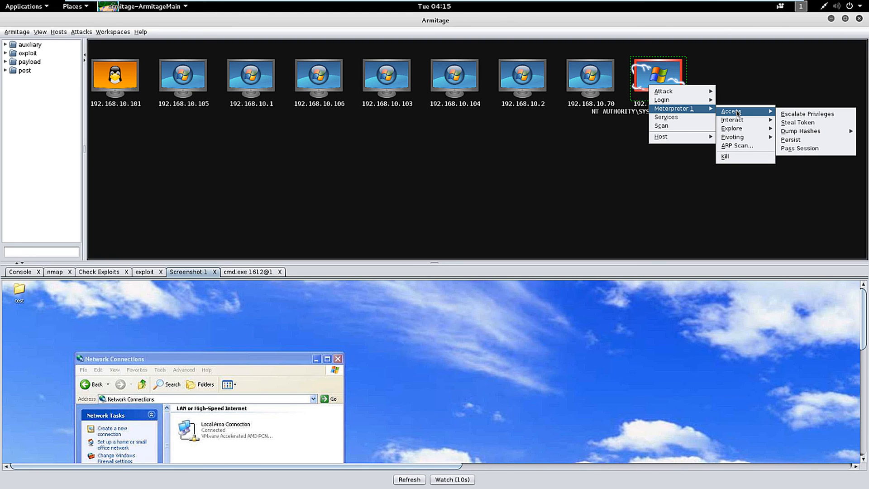
pyautogui.moveTo(731, 128)
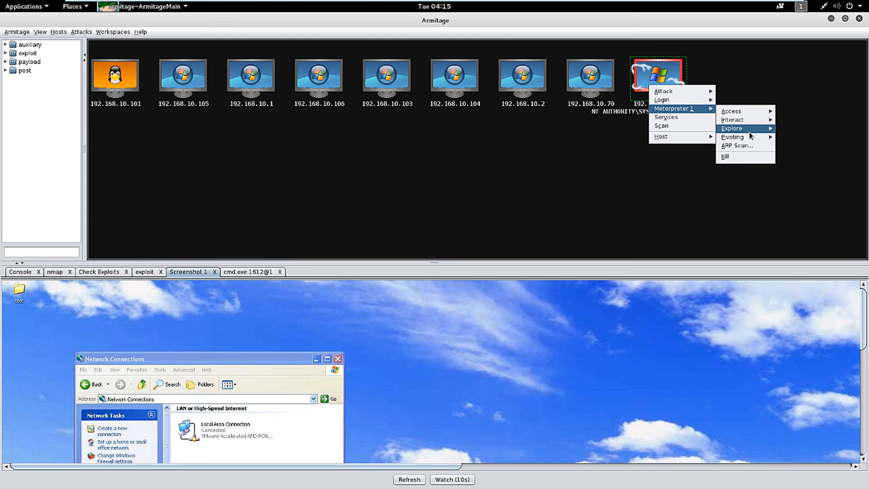
pyautogui.moveTo(732, 137)
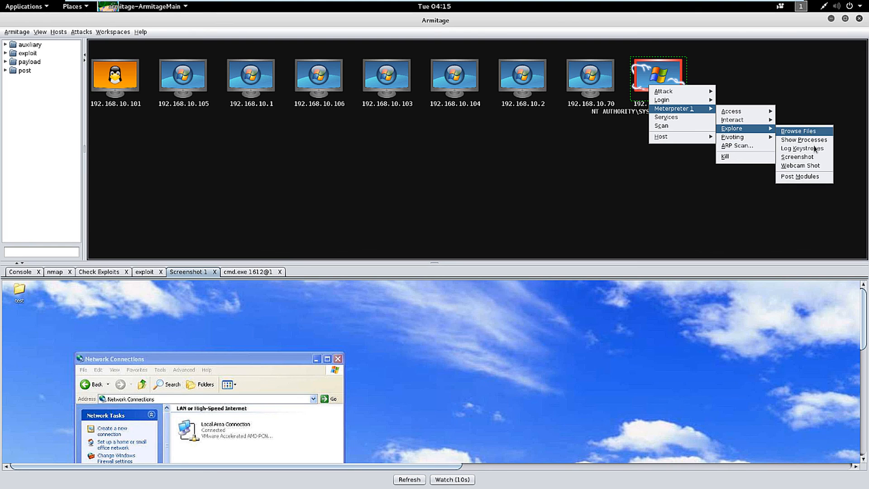
pyautogui.moveTo(803, 165)
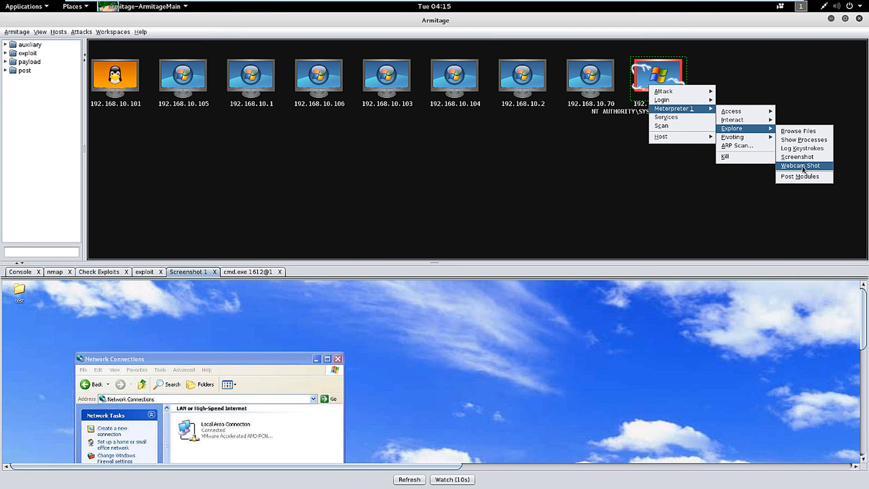
pyautogui.click(796, 166)
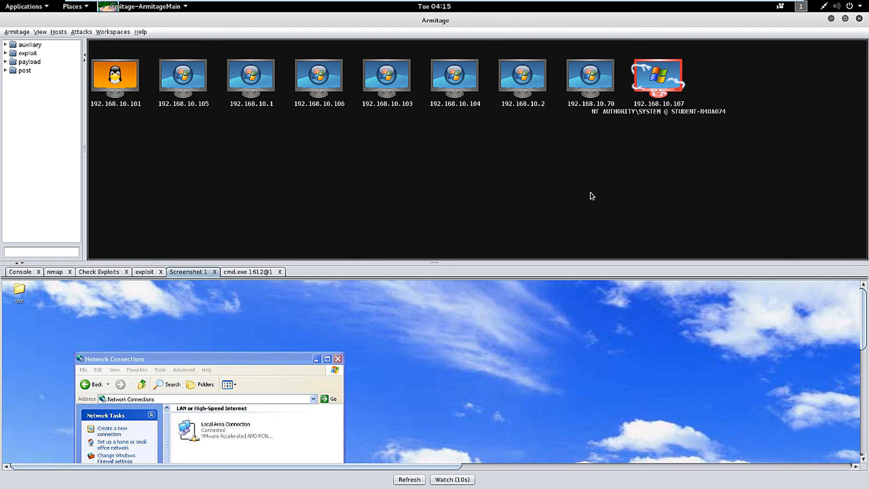
pyautogui.rightClick(658, 78)
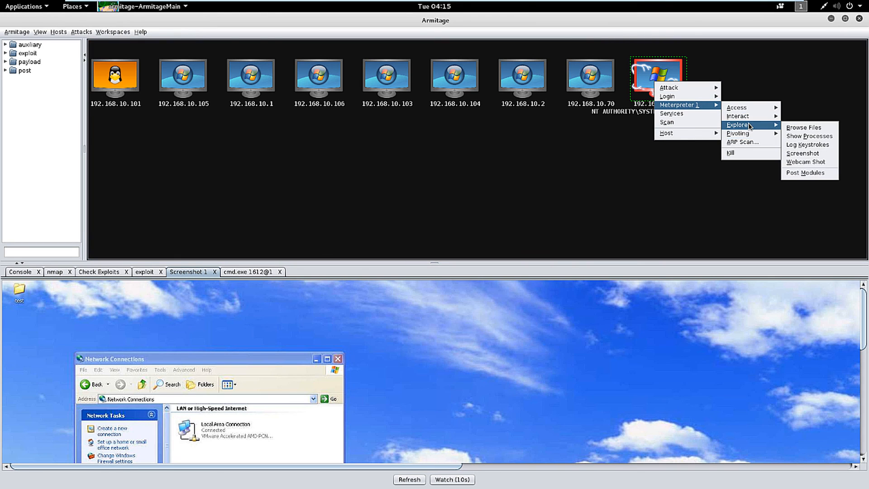
pyautogui.click(785, 170)
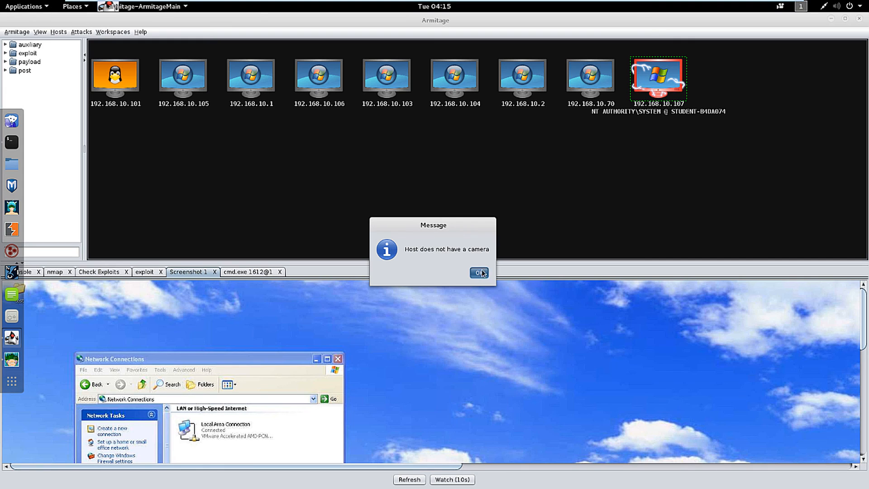
pyautogui.click(477, 272)
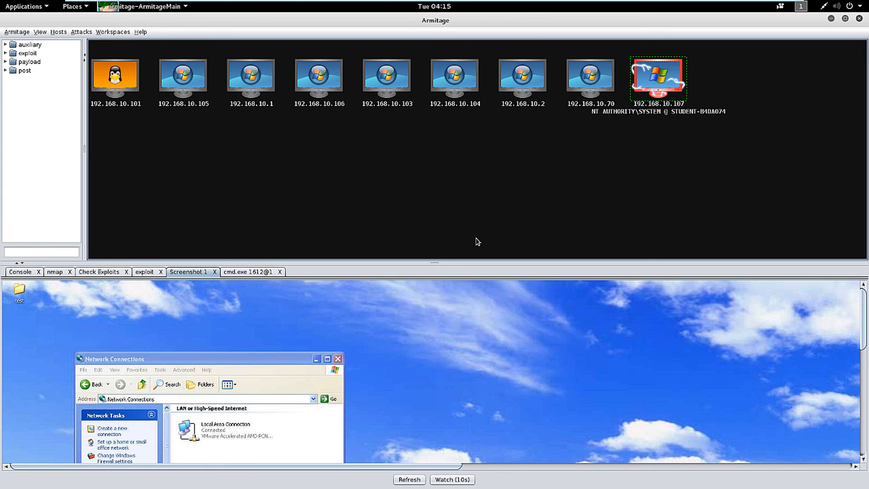